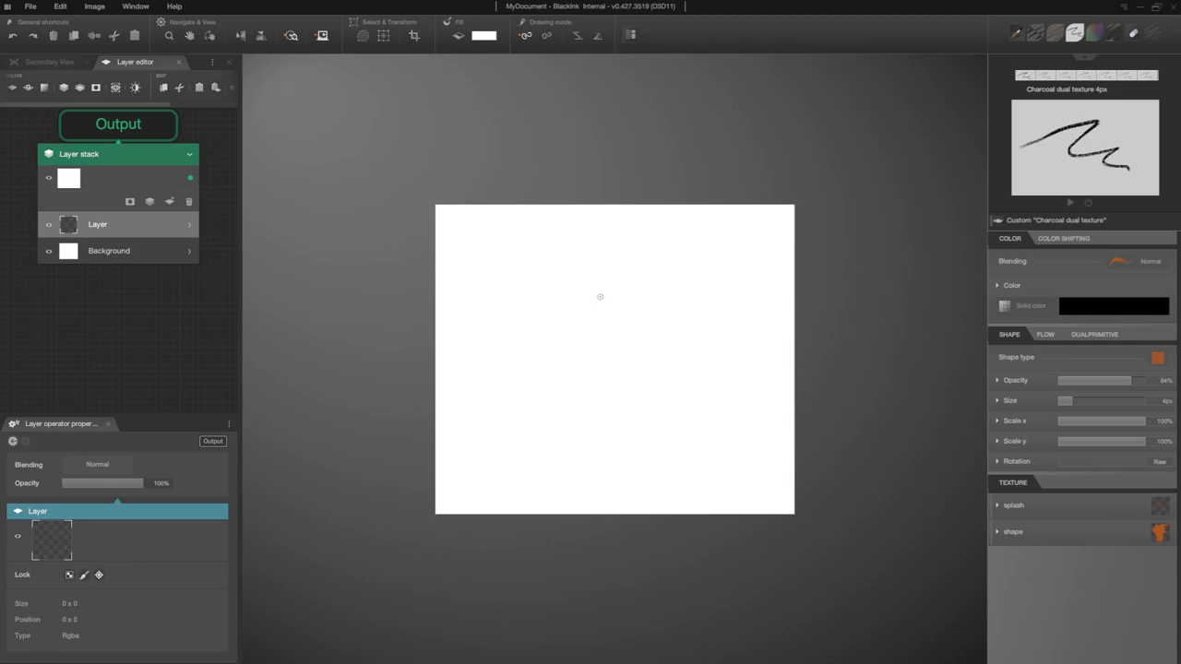
Step: Block in the black charcoal toucan body, branch and leaf outlines with the dual texture brush
left_click_drag(586, 304, 642, 327)
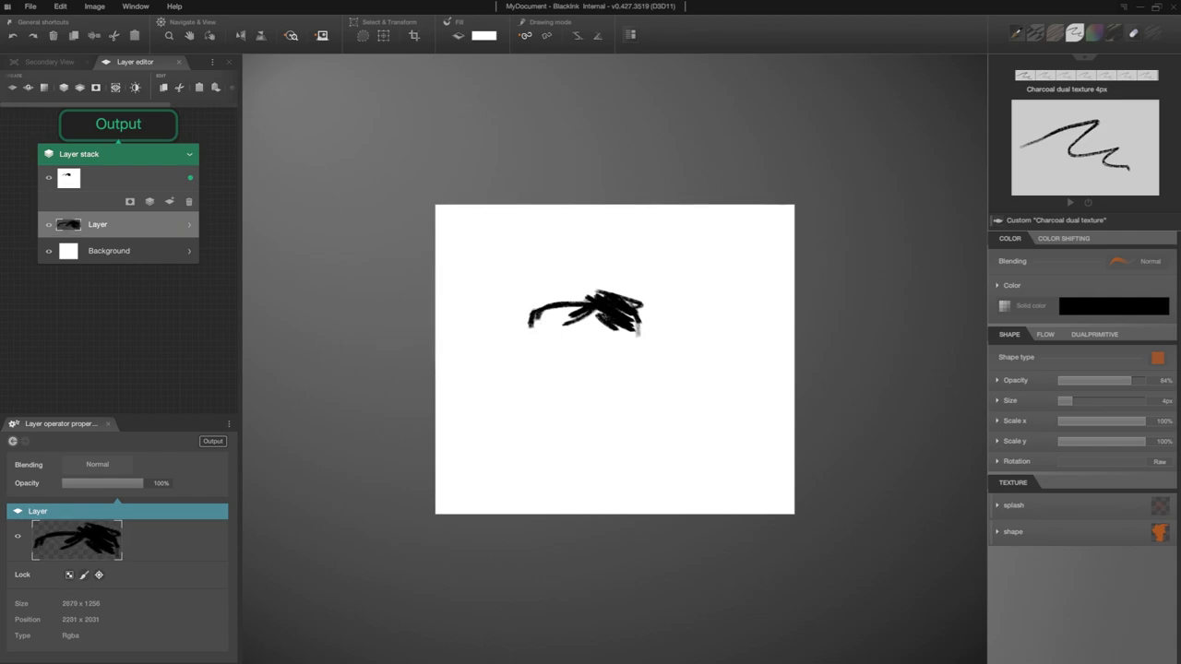
left_click_drag(553, 318, 600, 313)
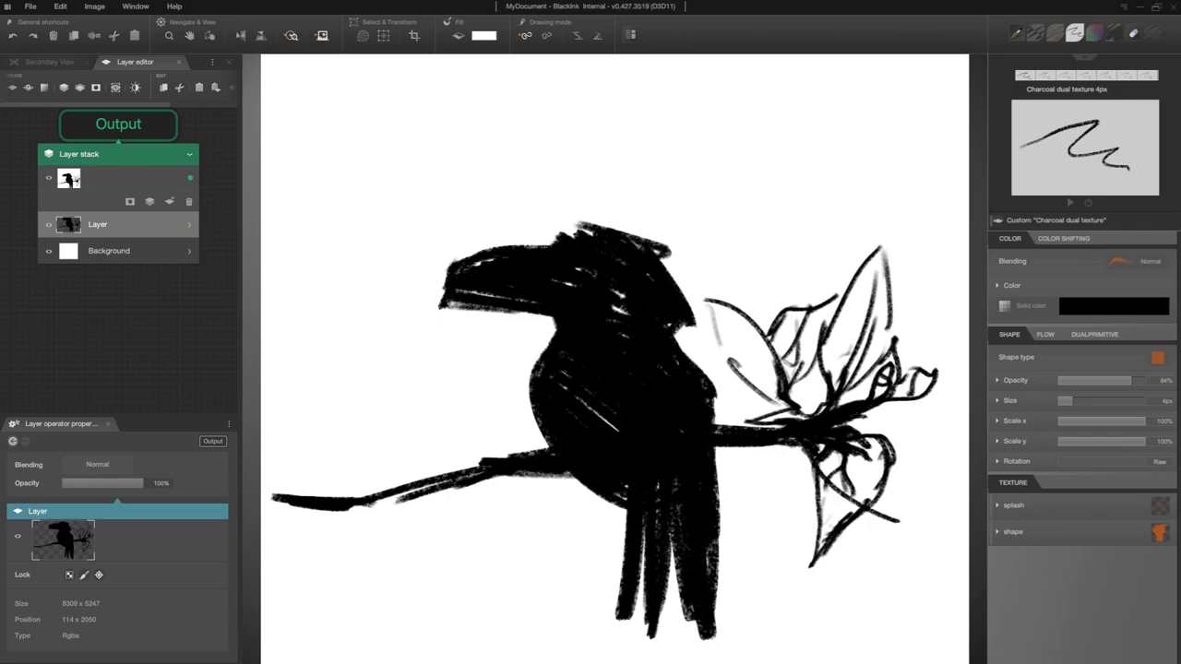
mouse_move(825, 417)
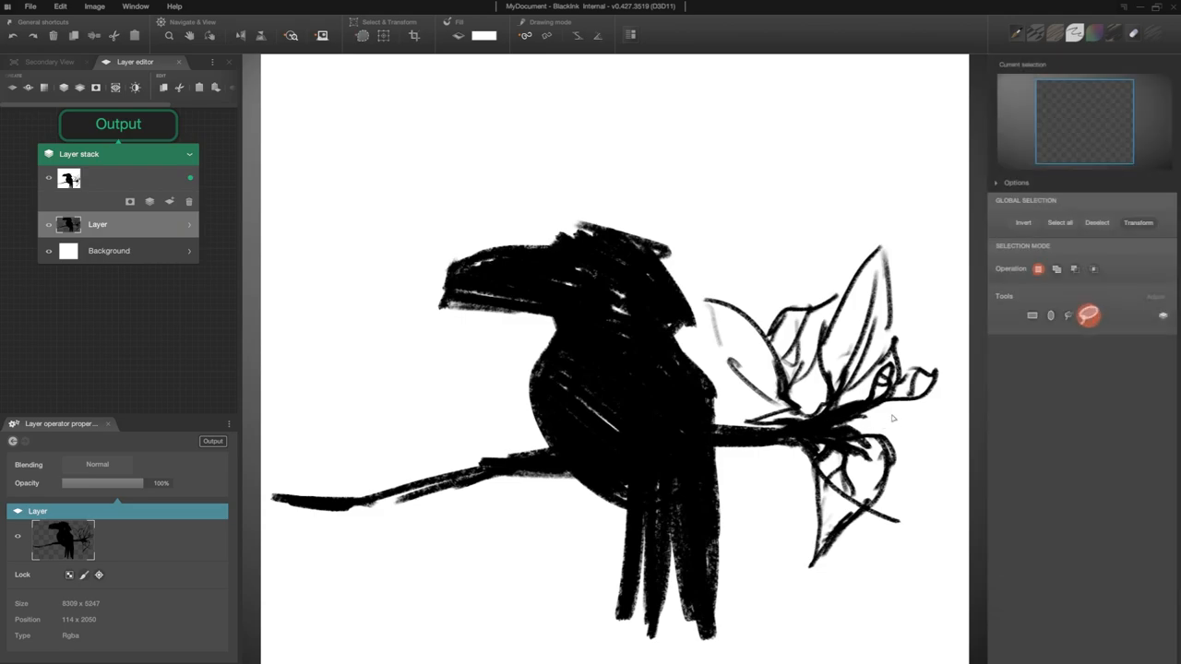
Step: Lasso the lower leaf cluster, paste a copy, and rotate it into place at the branch tip
left_click_drag(885, 417, 941, 471)
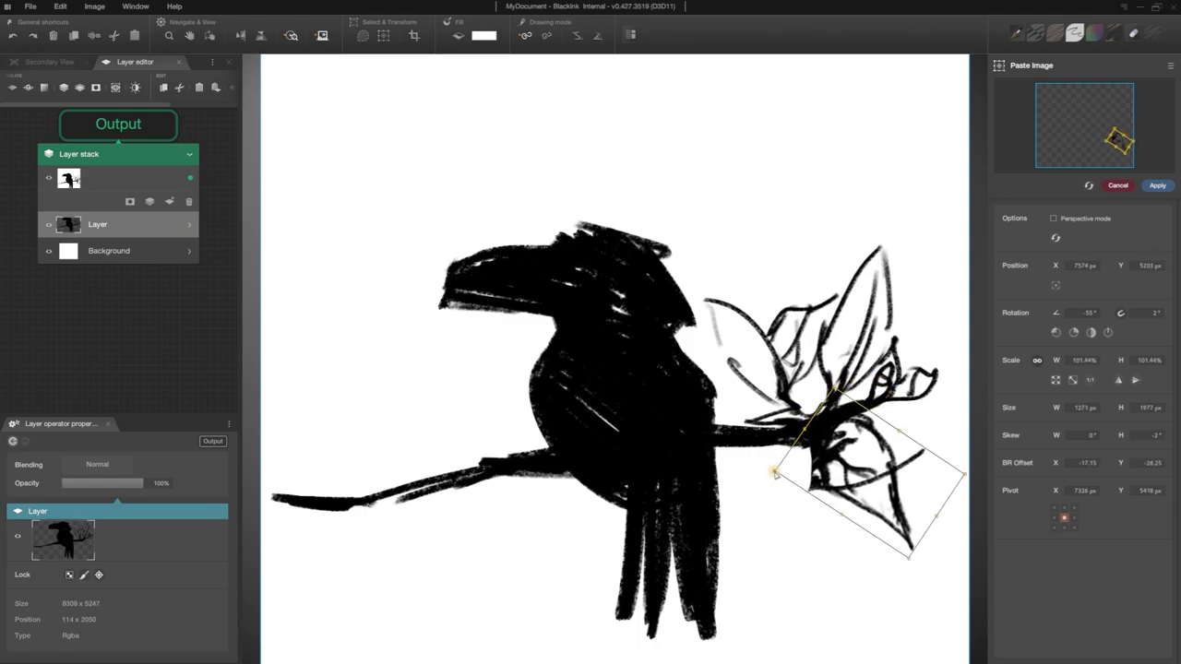
left_click_drag(775, 472, 747, 491)
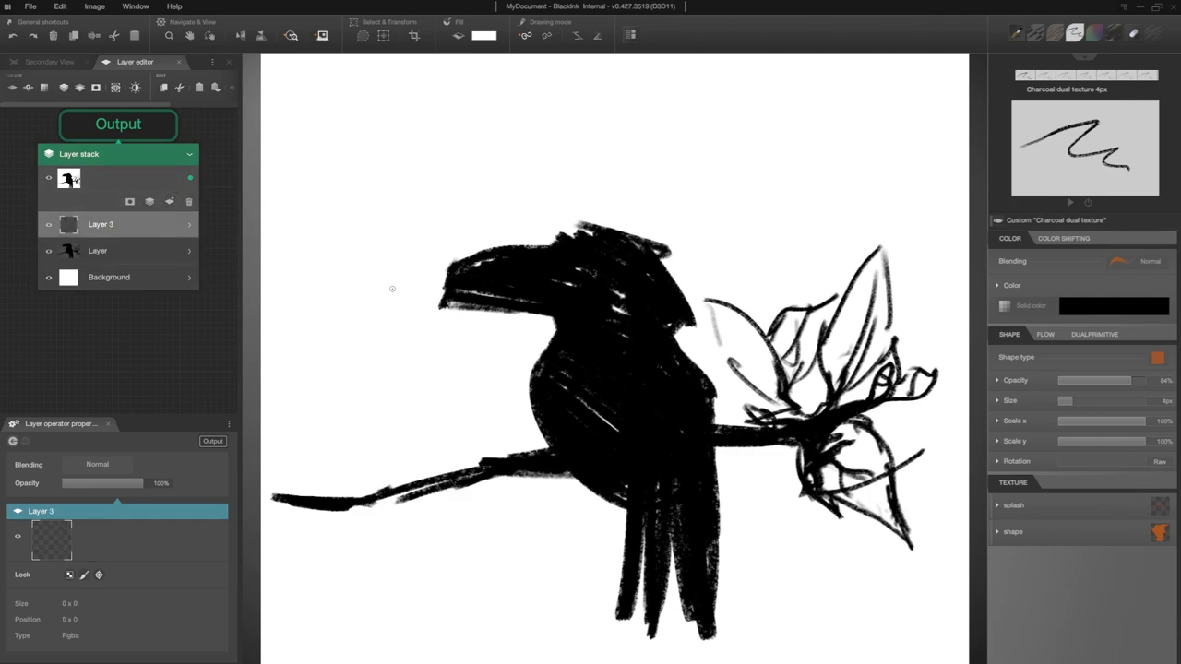
mouse_move(422, 303)
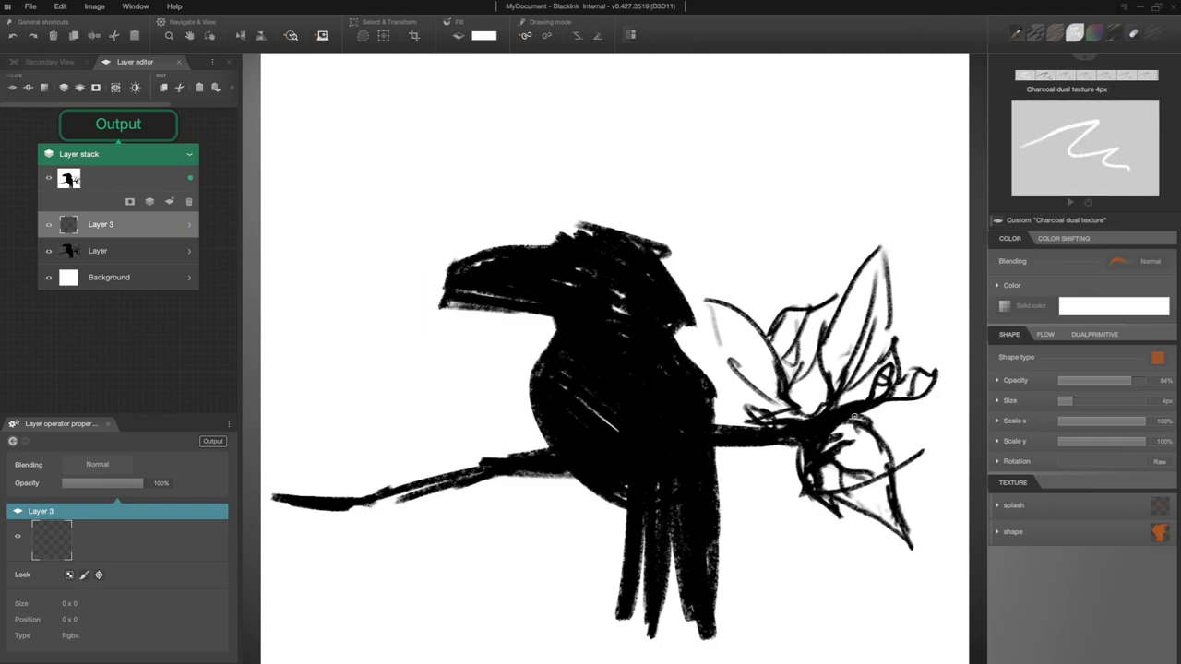
Step: Pick grey from the colour wheel and paint the chest patch on Layer 3
left_click(1011, 285)
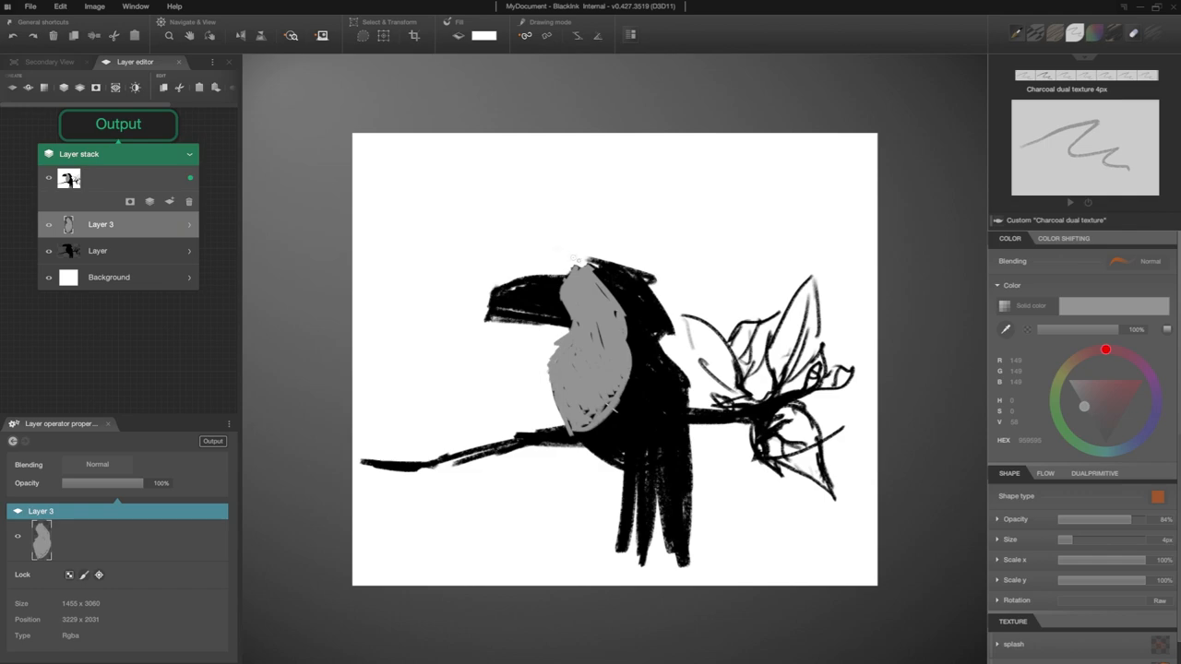
mouse_move(538, 246)
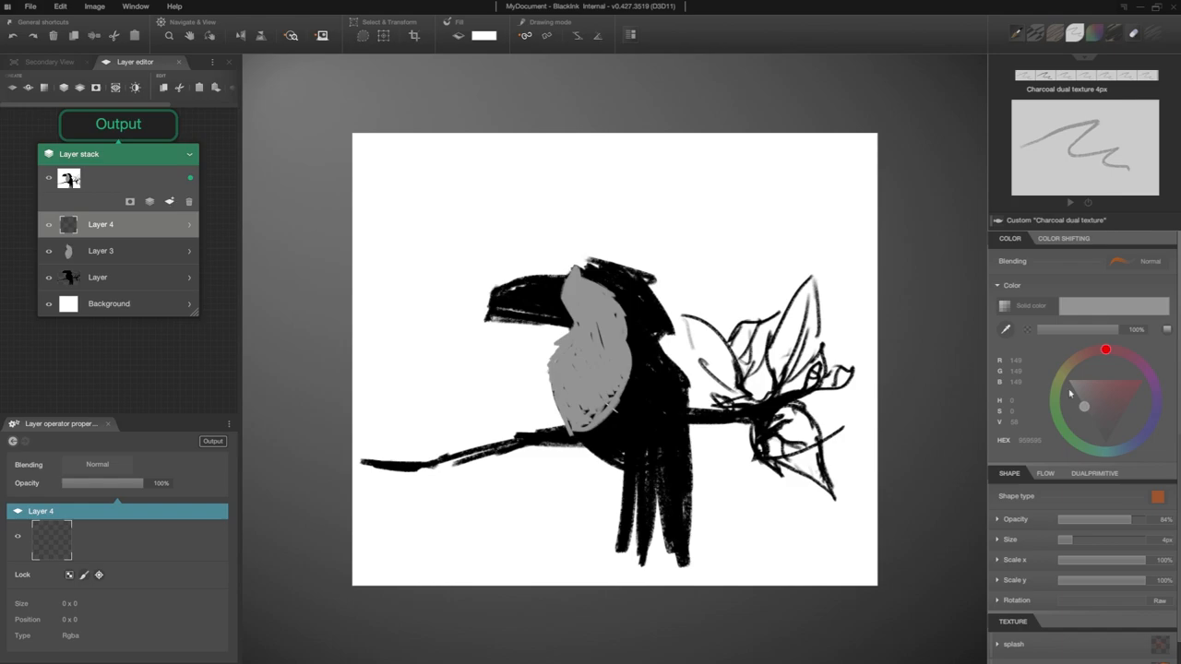
Step: On Layer 4, paint the ringed eye, reshape the head and add pale chest-edge strokes
left_click(1105, 443)
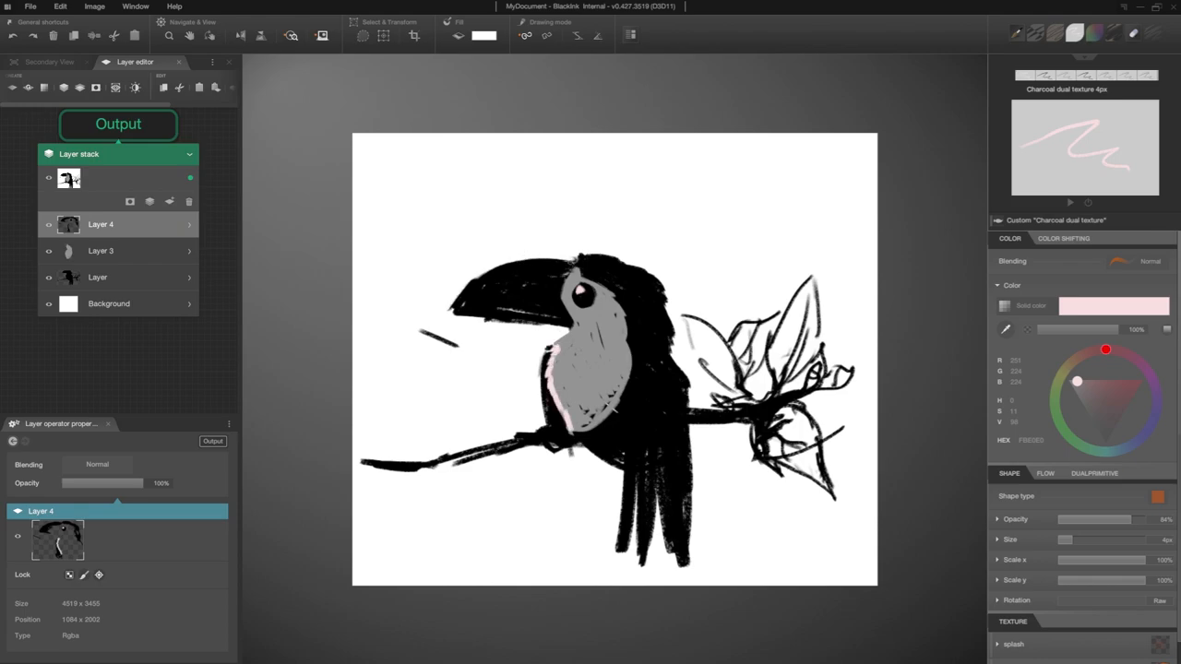
left_click(1111, 452)
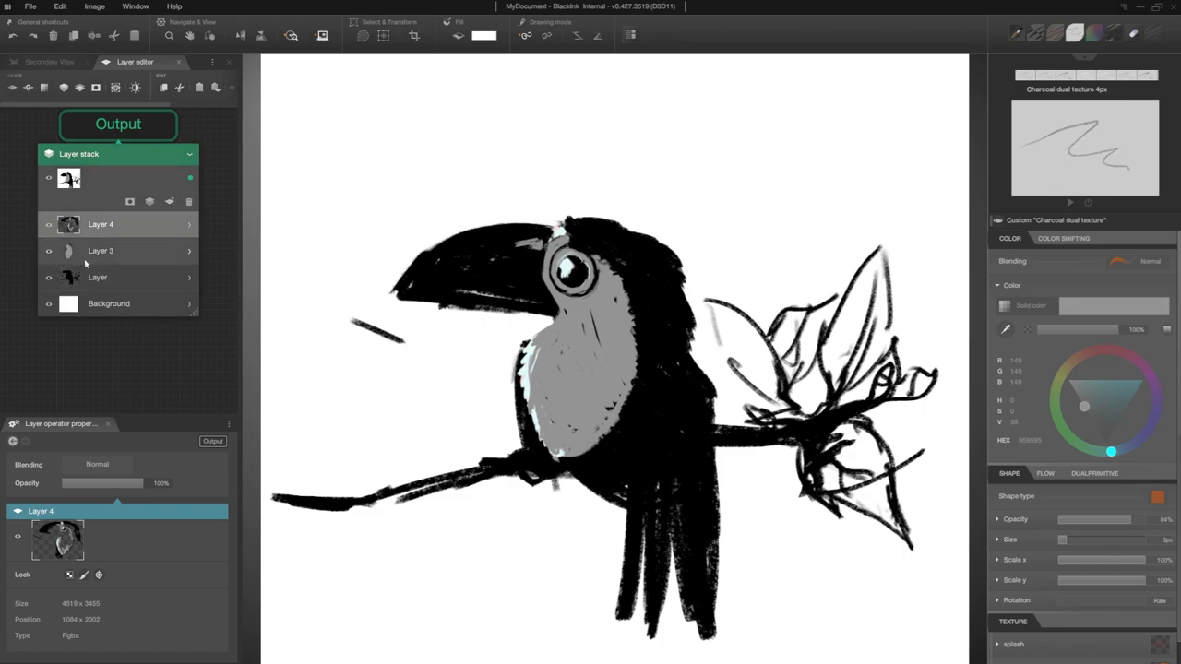
Step: Fill the Background layer with muted green
left_click(108, 303)
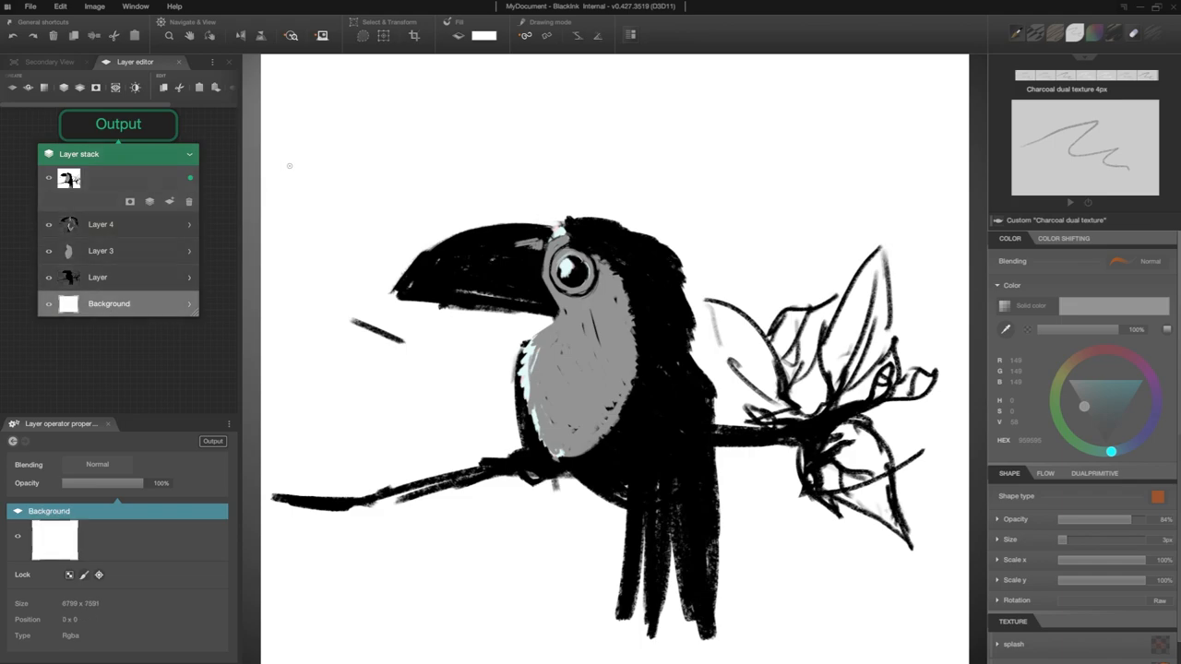
left_click(485, 35)
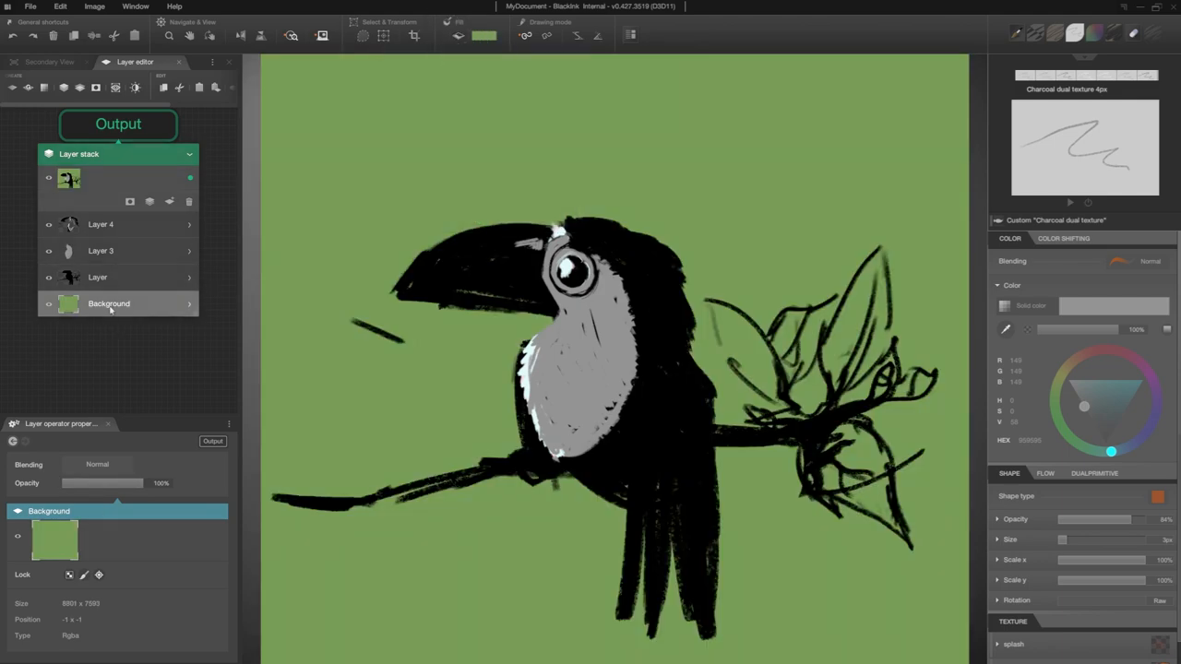
left_click(100, 224)
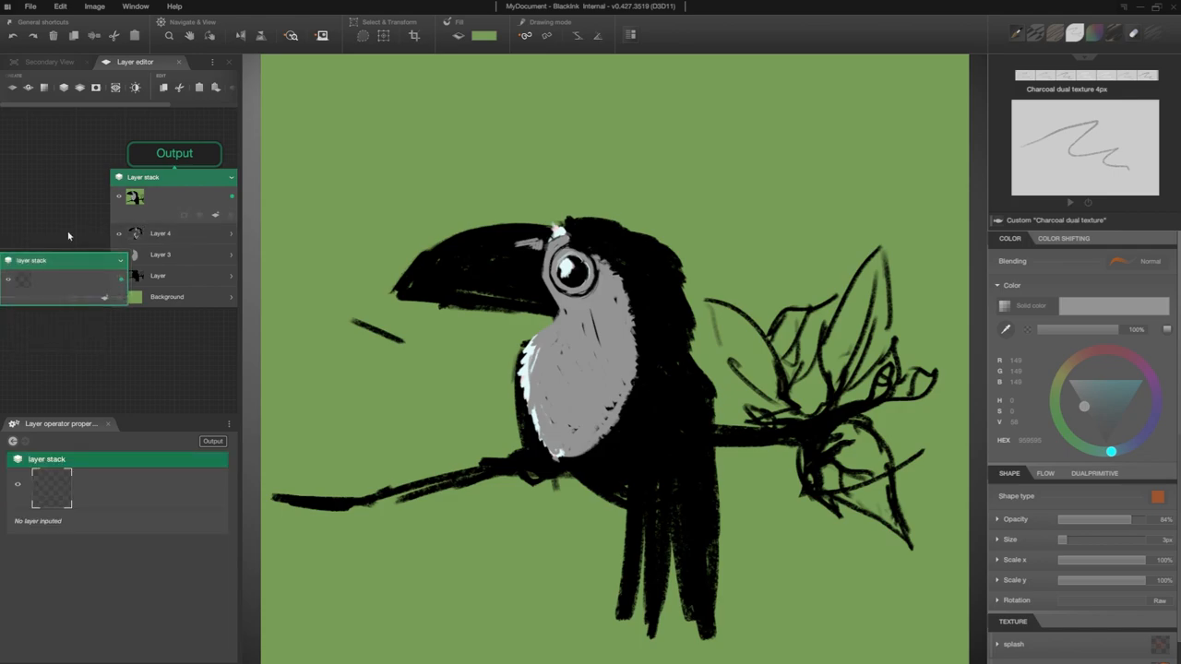
Step: Group the sketch layers as 'Rough' and add a 'Drawing' stack holding an empty layer
left_click(60, 242)
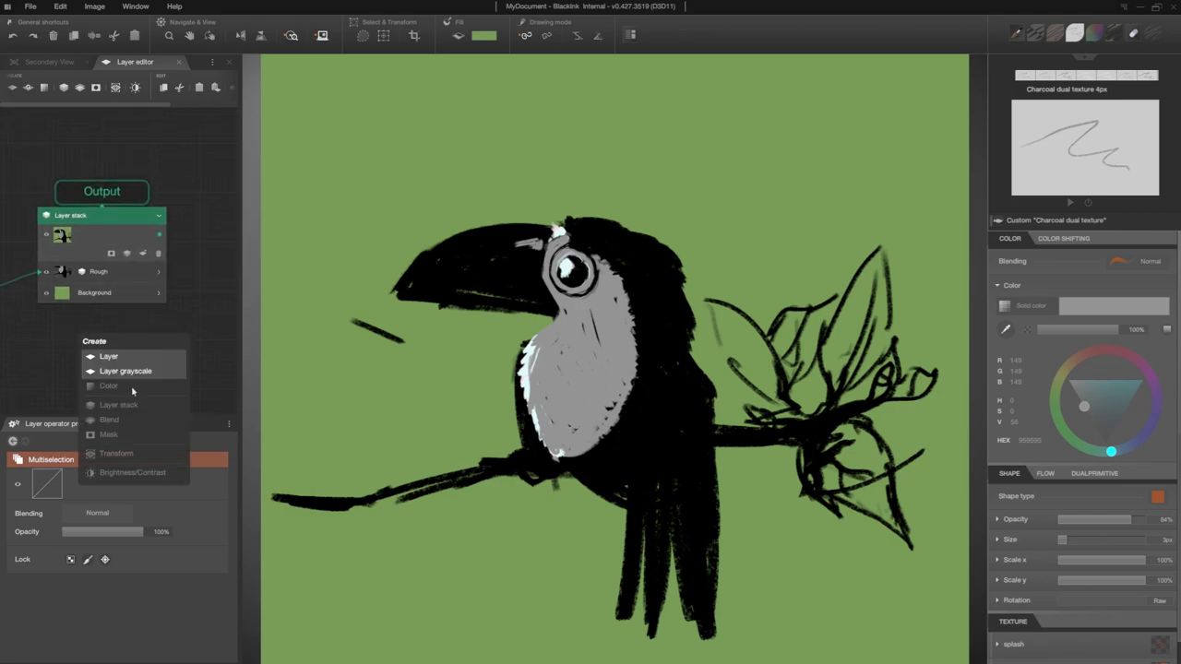
left_click(118, 404)
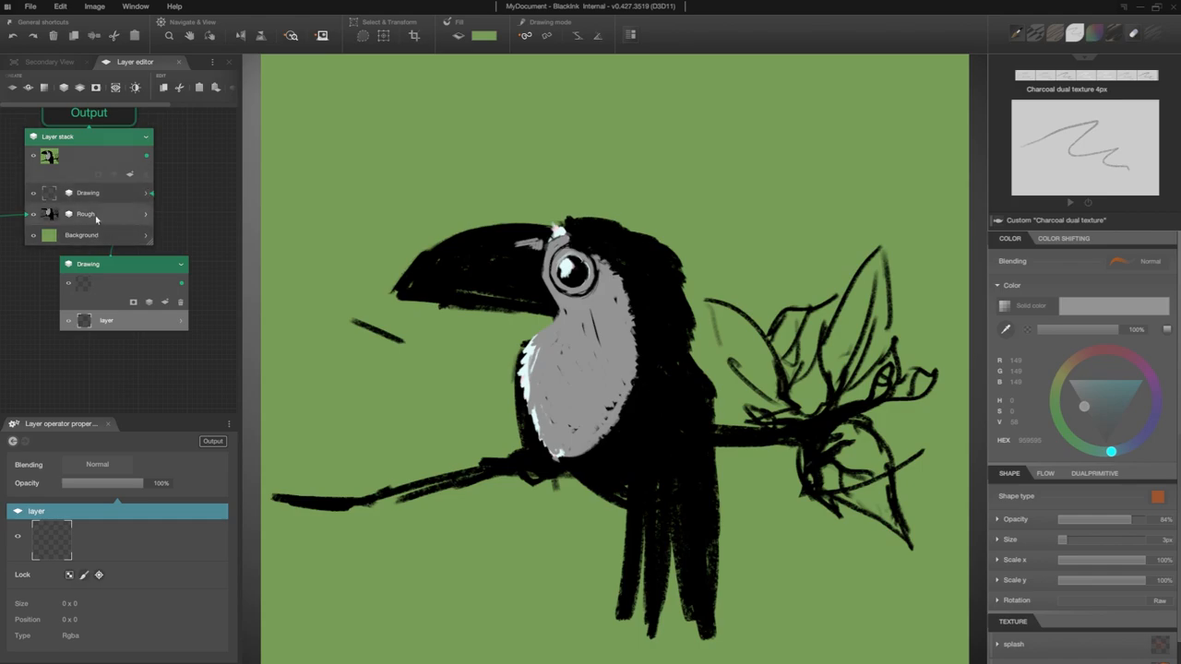
Step: Lower the Rough group's opacity to about 38% and select the empty Drawing layer
left_click_drag(145, 483, 115, 483)
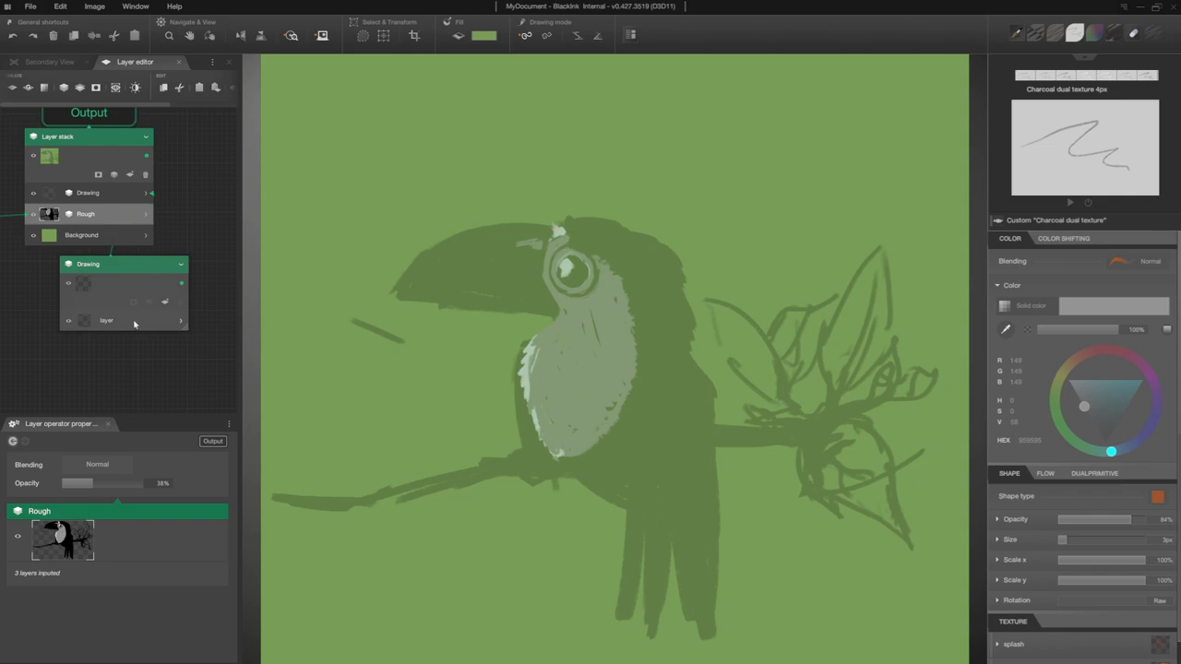
left_click(106, 320)
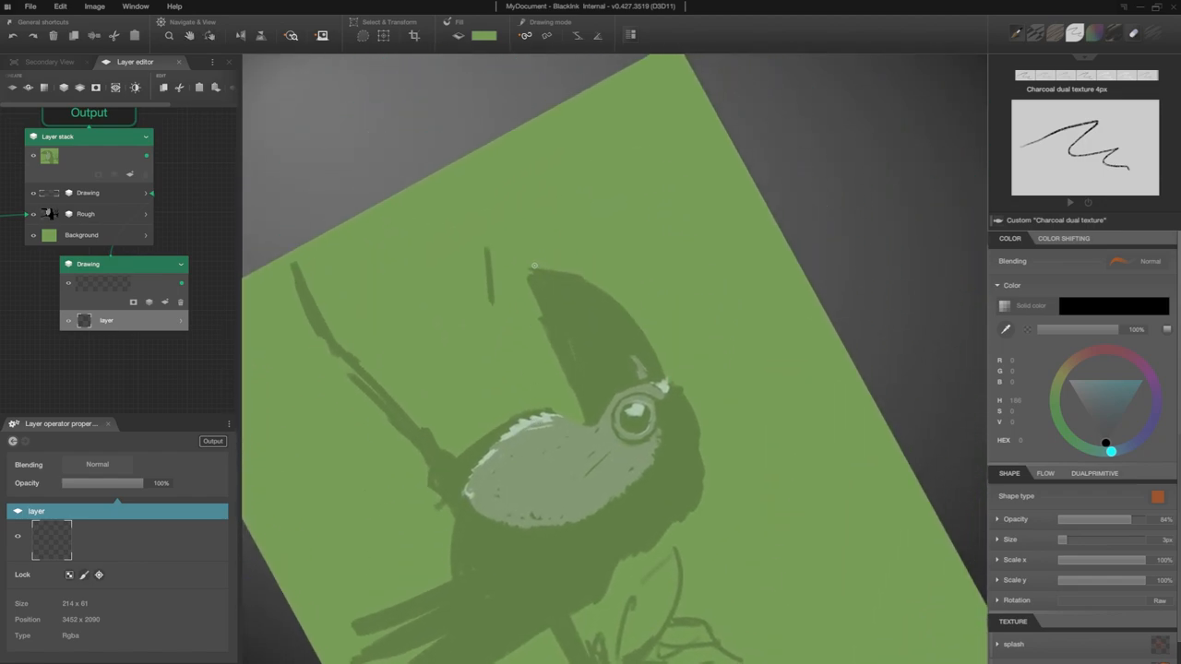
Step: With the multi point brush, paint the yellow eye patch, blue glossy eye, chest and black beak outline
left_click(1092, 33)
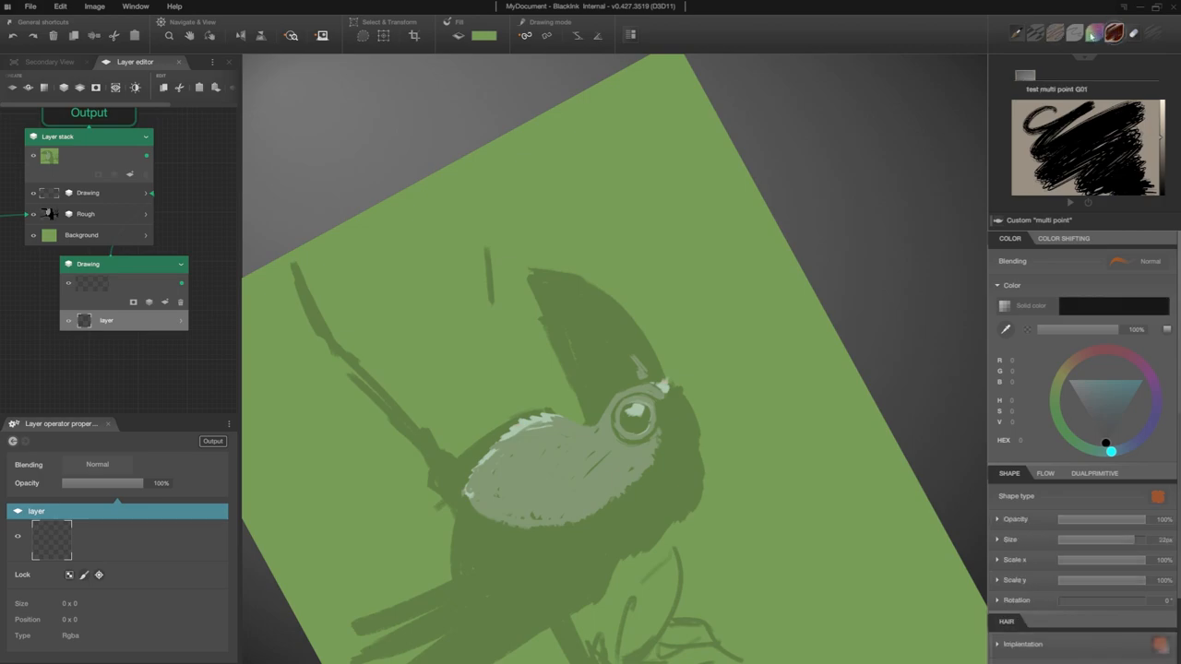
left_click_drag(526, 270, 660, 374)
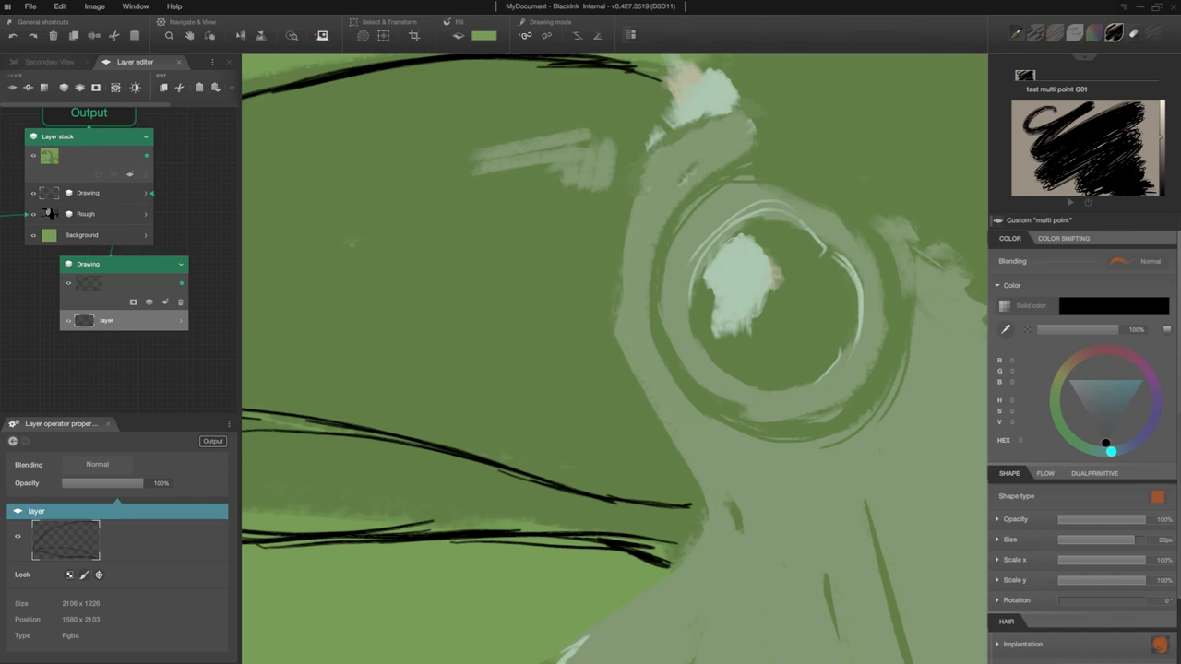
left_click(49, 61)
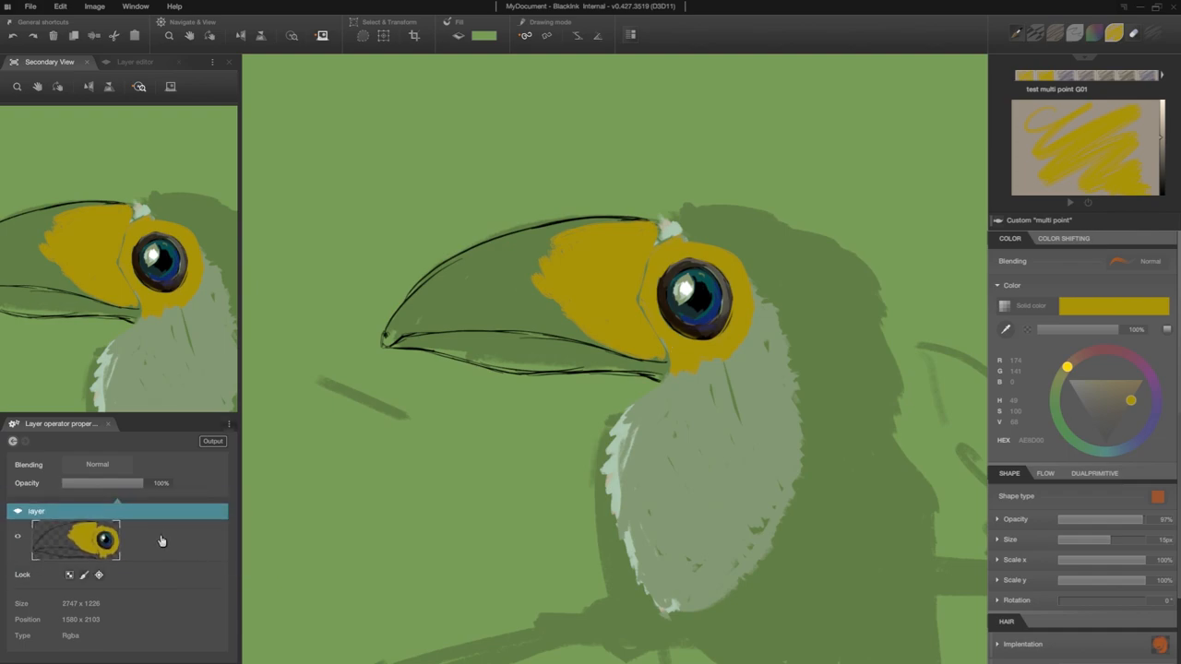
left_click(135, 62)
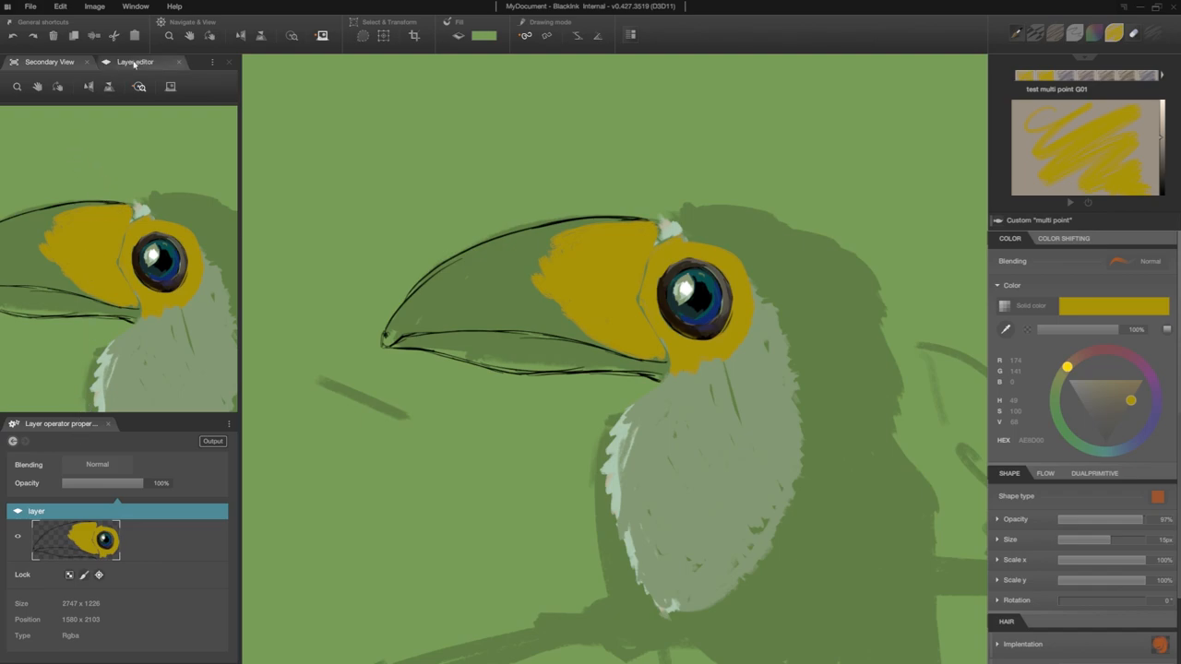
Step: Add Layer 2 inside the Drawing group and paint the beak yellow under the contours
left_click(135, 62)
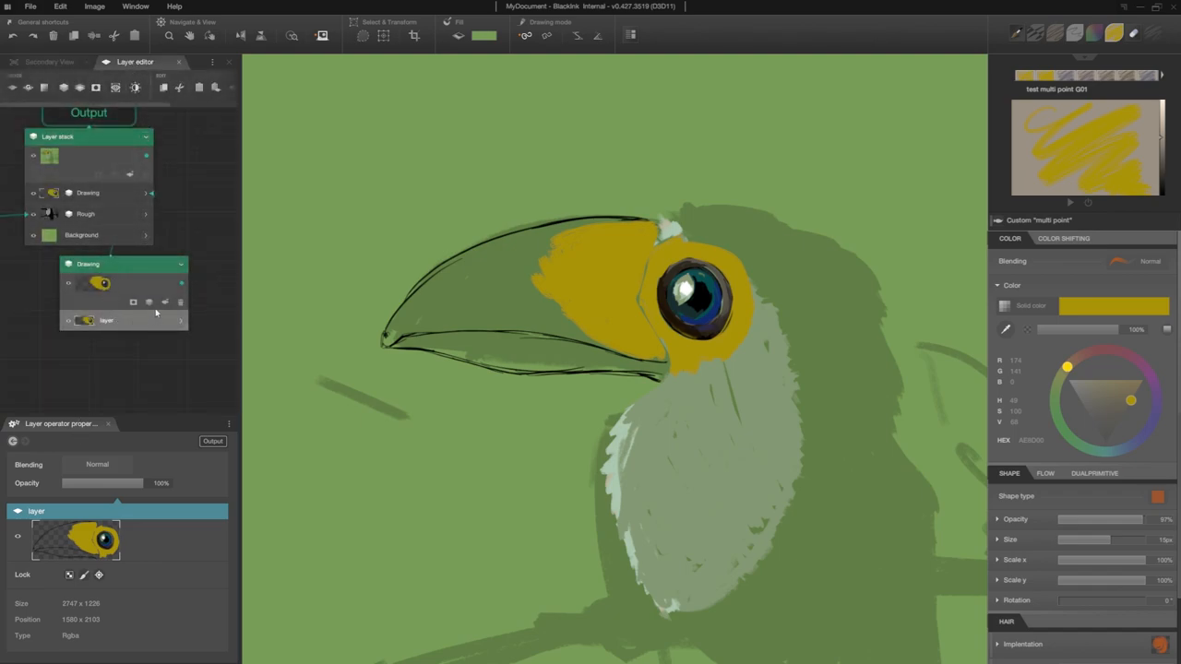
left_click(133, 302)
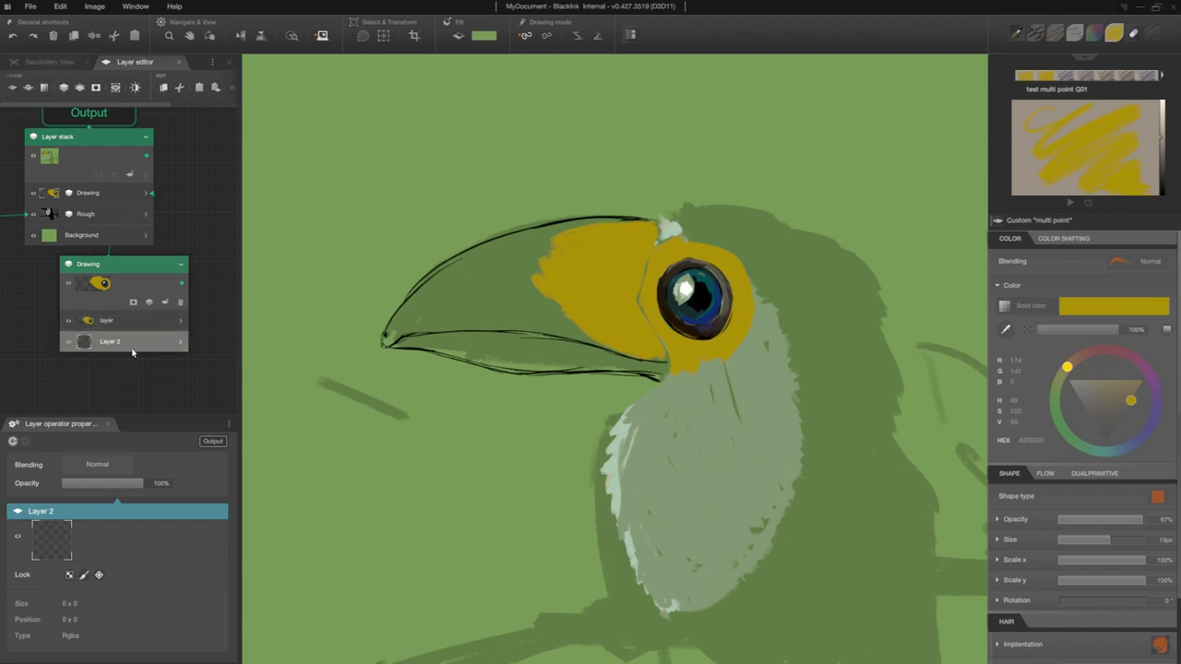
left_click(49, 62)
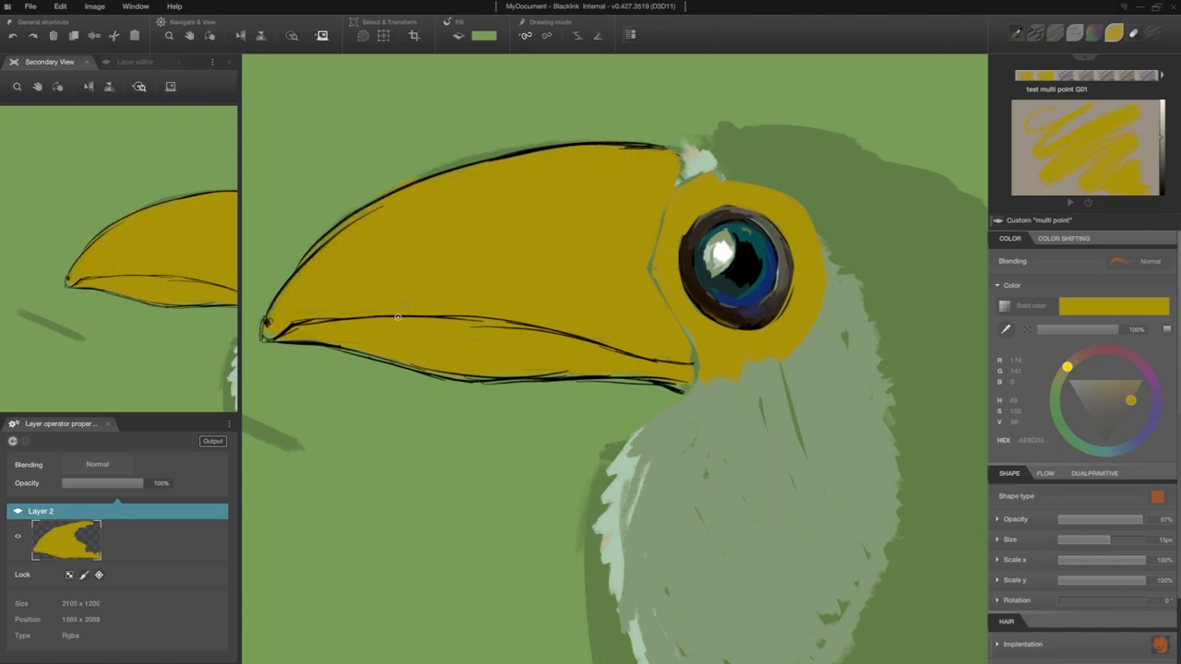
Step: Add Layer 5 above the Drawing group and start painting the black head plumage
left_click(136, 62)
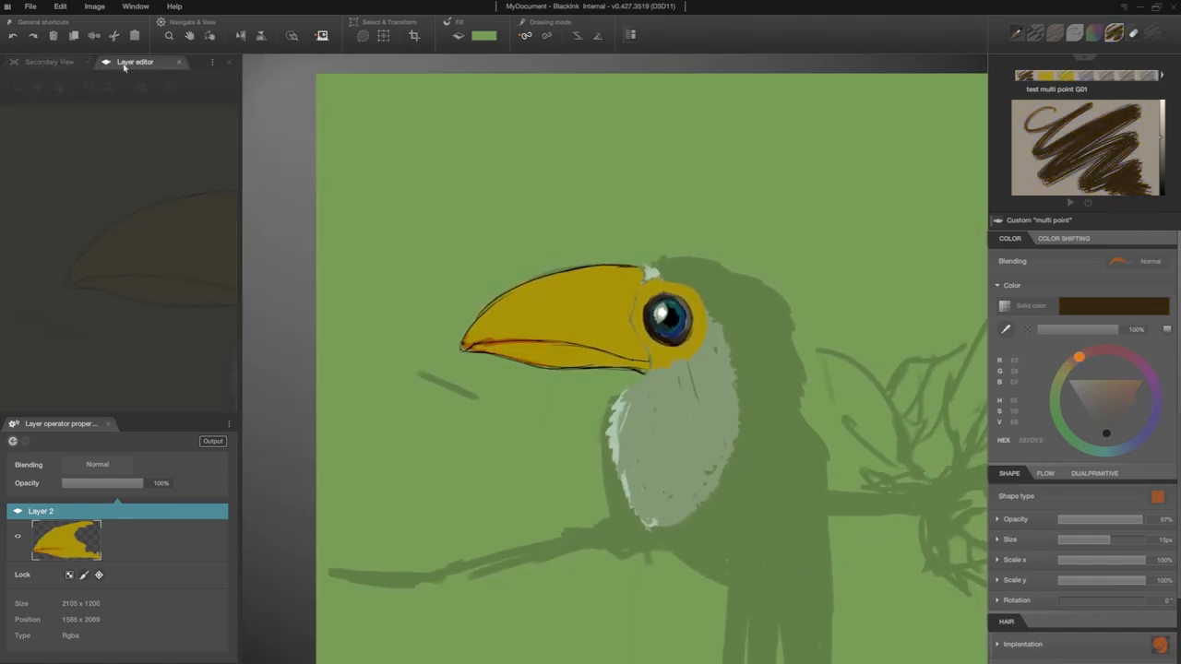
left_click(135, 62)
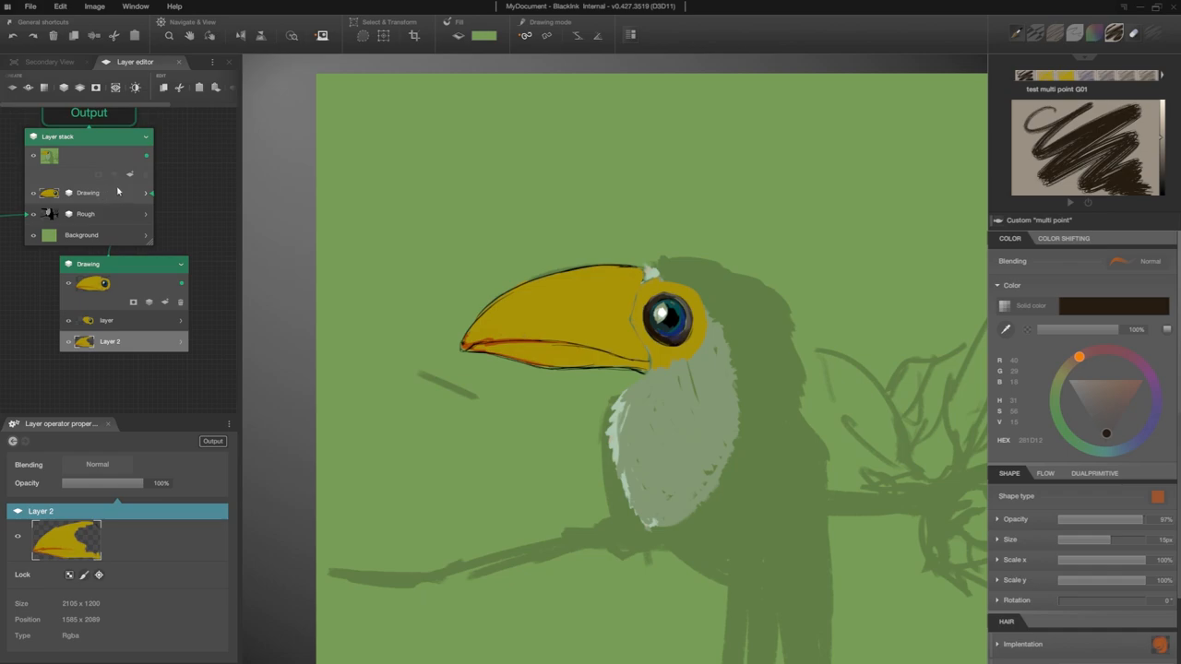
left_click(98, 175)
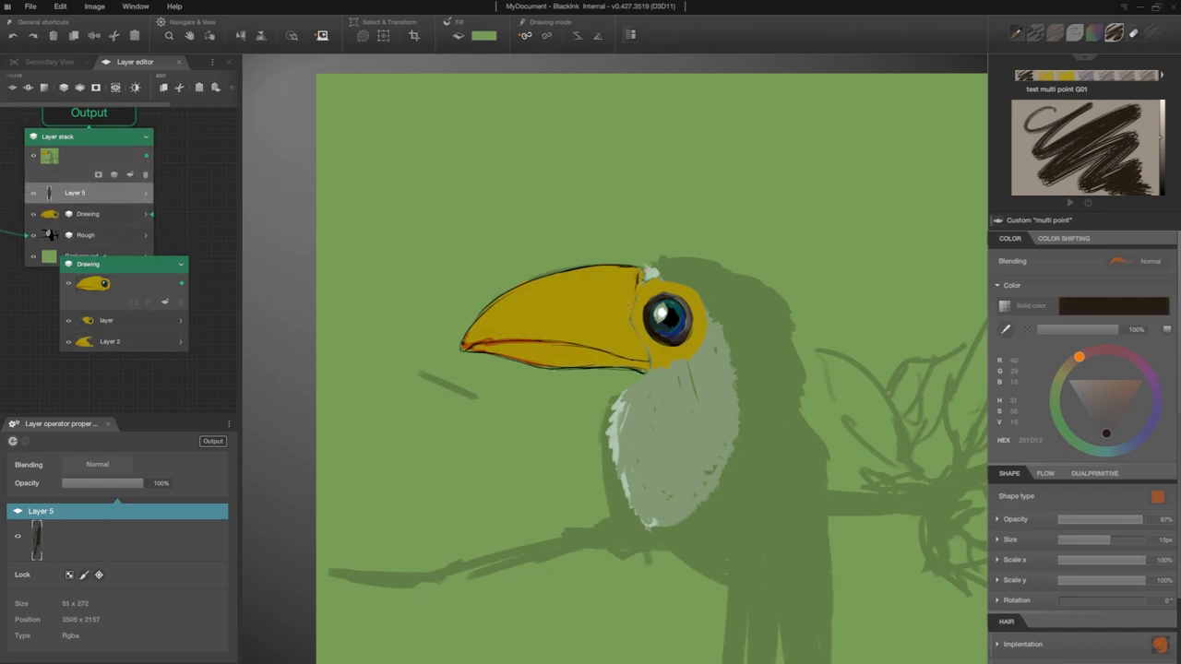
left_click(49, 62)
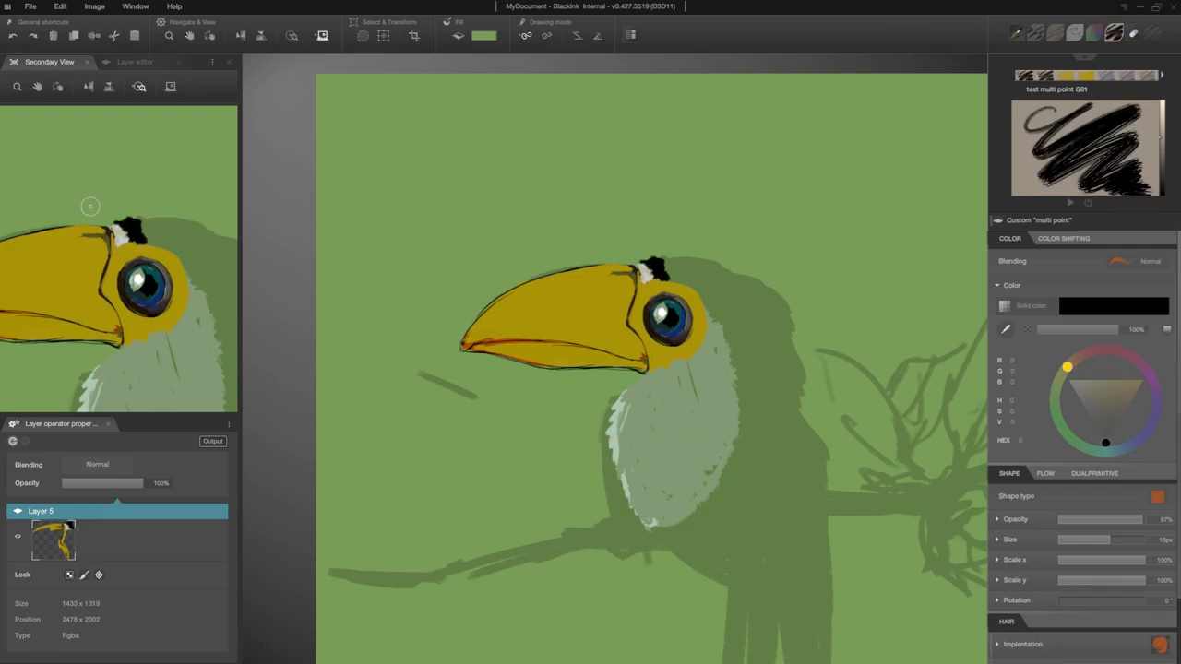
mouse_move(20, 241)
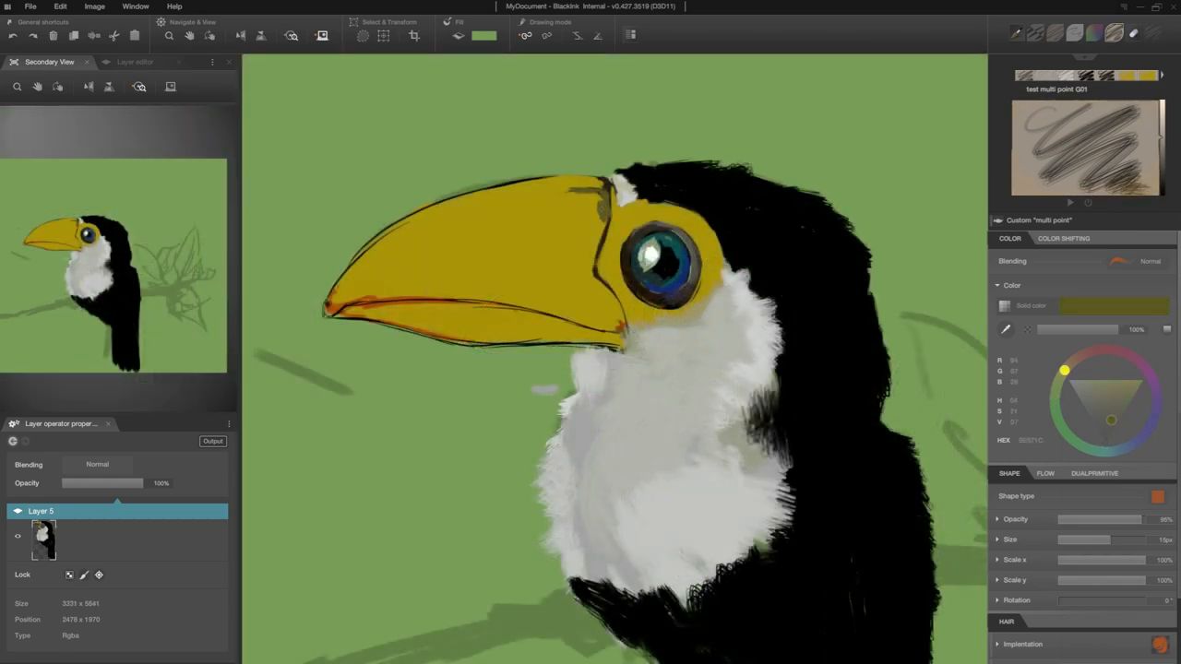
Step: Add a new layer and paint a glowing yellow eye ring and beak highlights
left_click(135, 61)
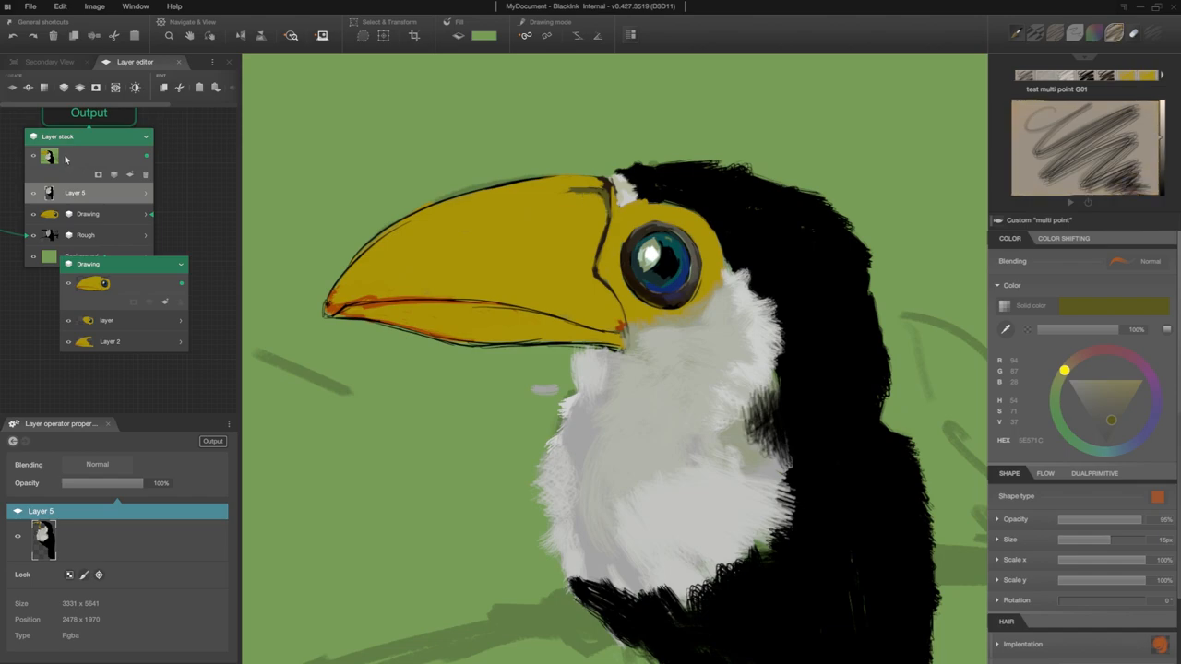
left_click(163, 88)
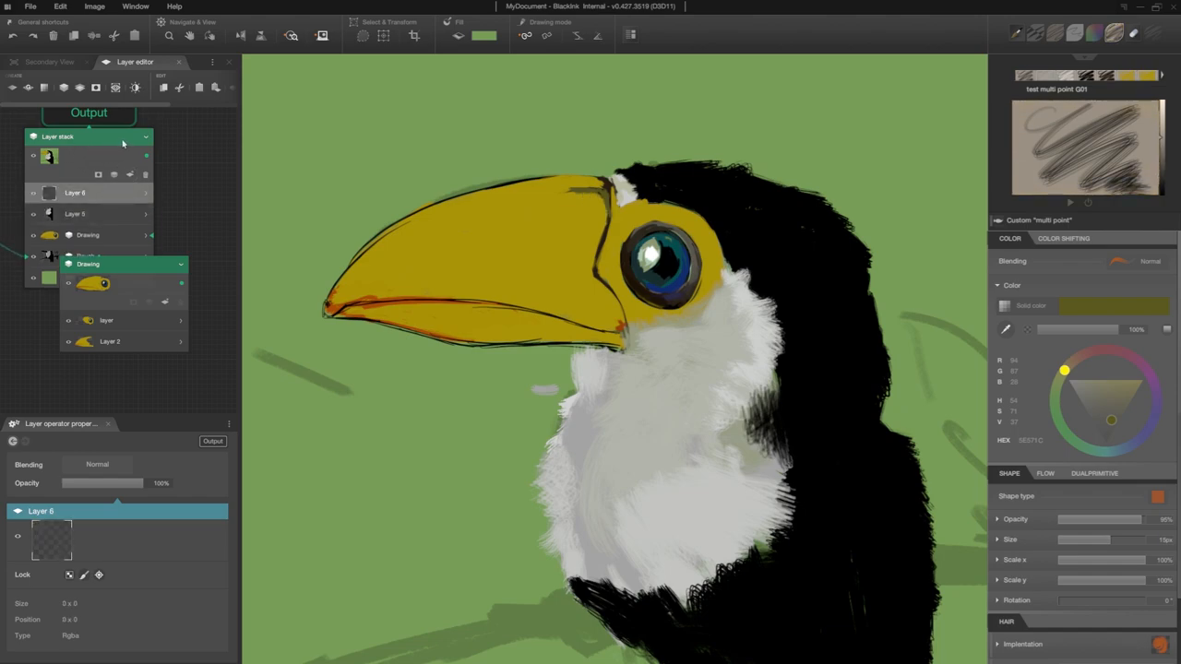
left_click(49, 61)
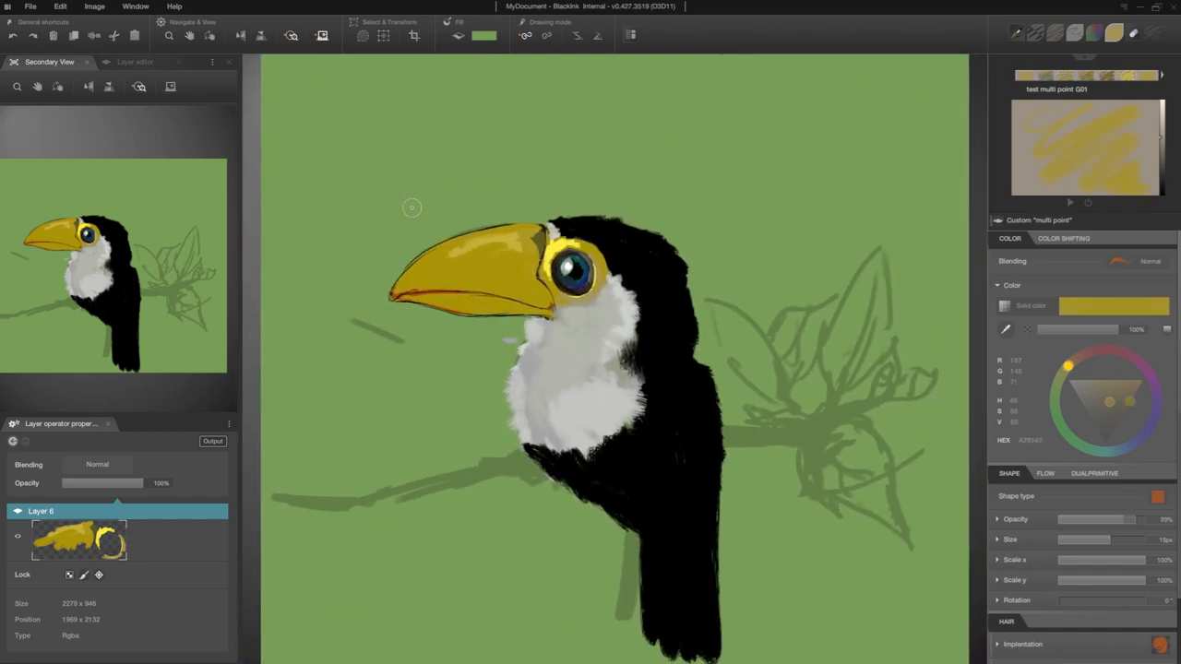
left_click(545, 272)
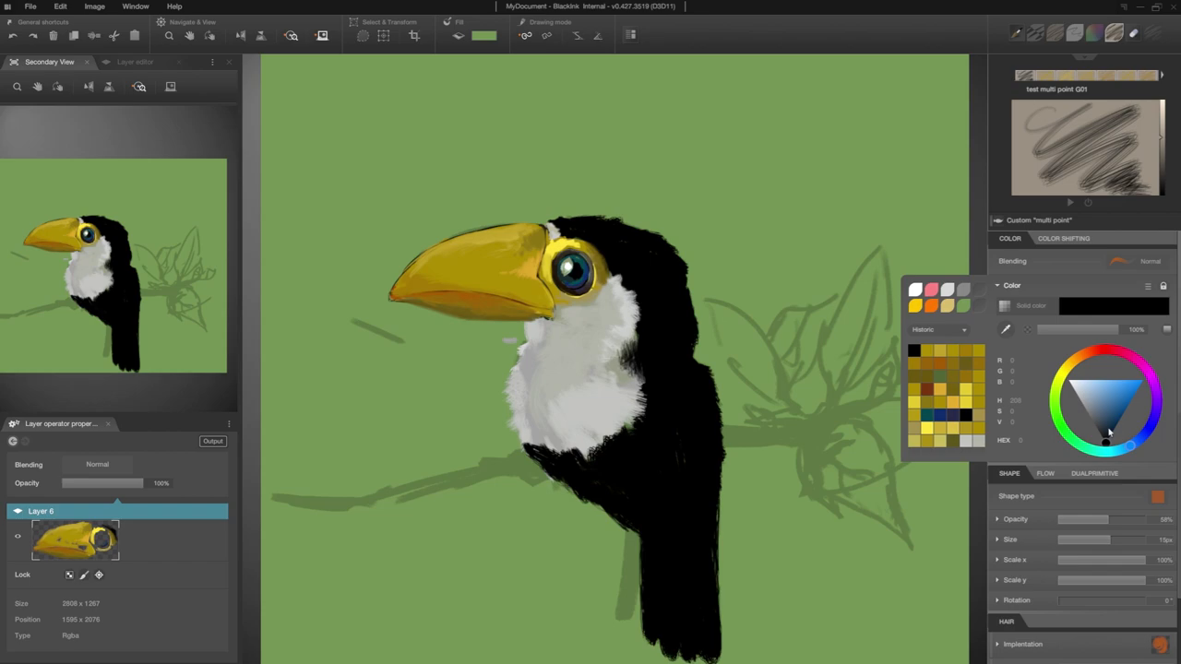
Step: Paint dark blue tones onto the top of the toucan's head
left_click(1107, 434)
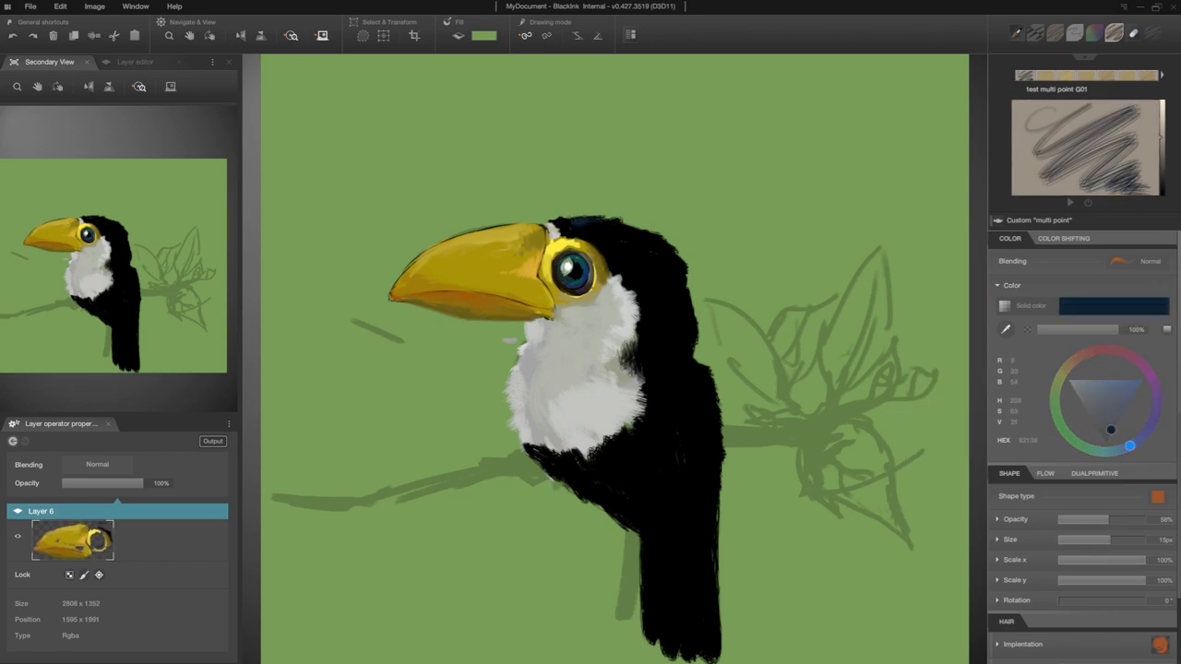
left_click(603, 265)
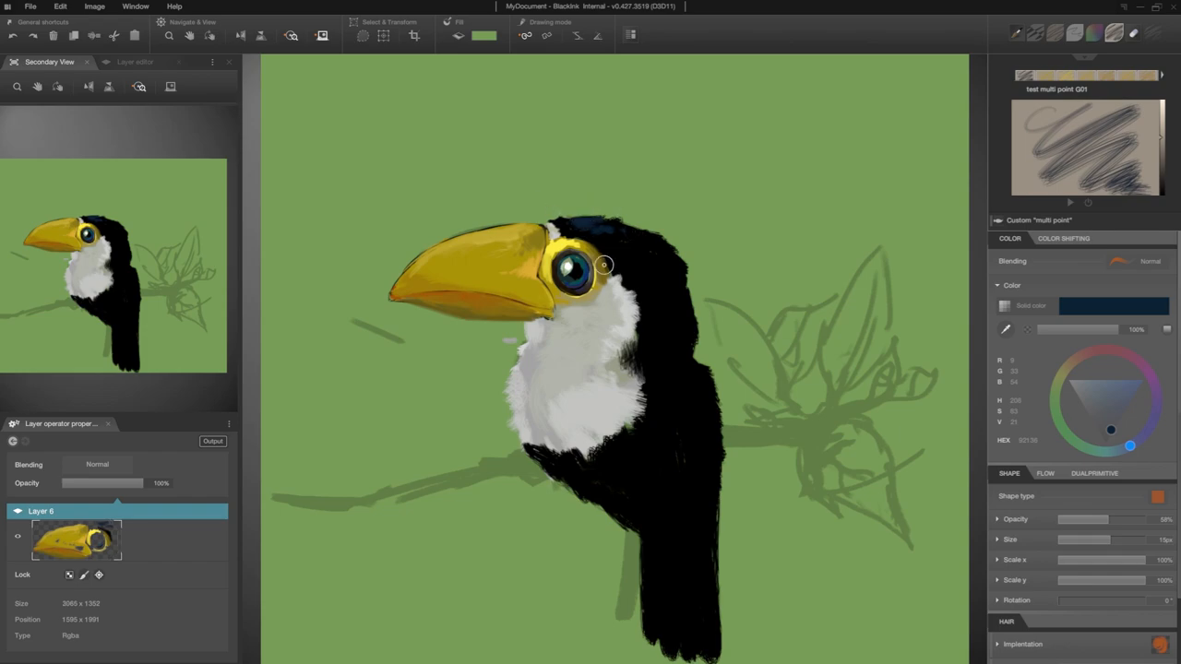
left_click(1107, 432)
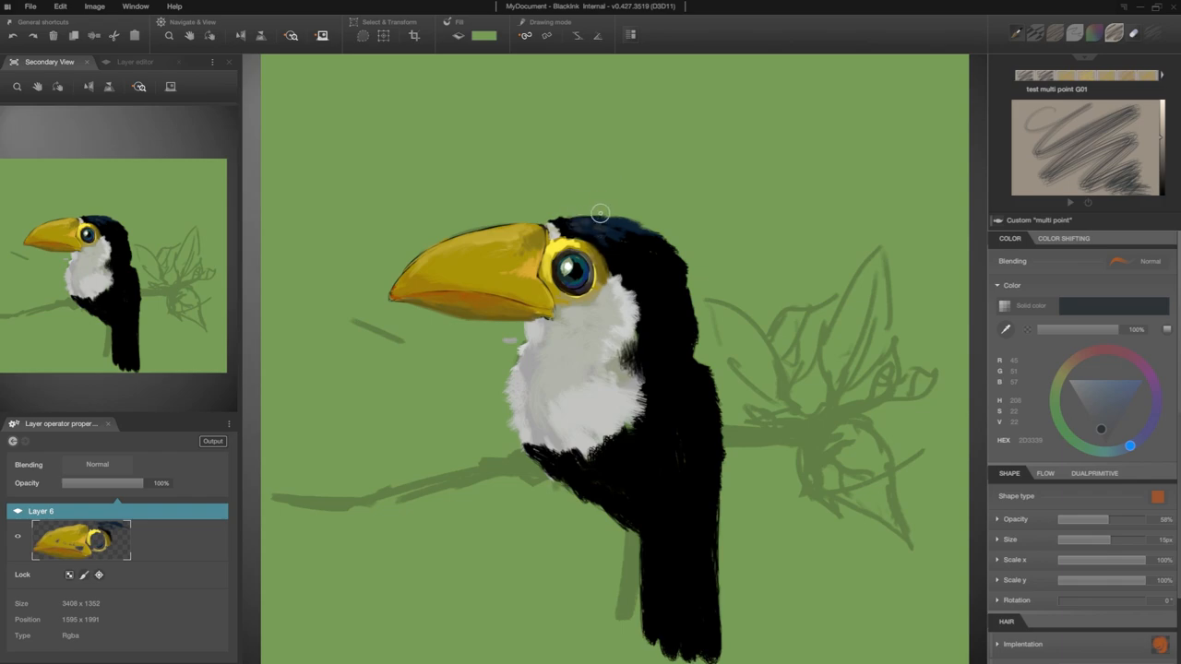
Step: Add ragged dark blue feather strands to the crown with the Charcoal dual texture brush
left_click(1073, 34)
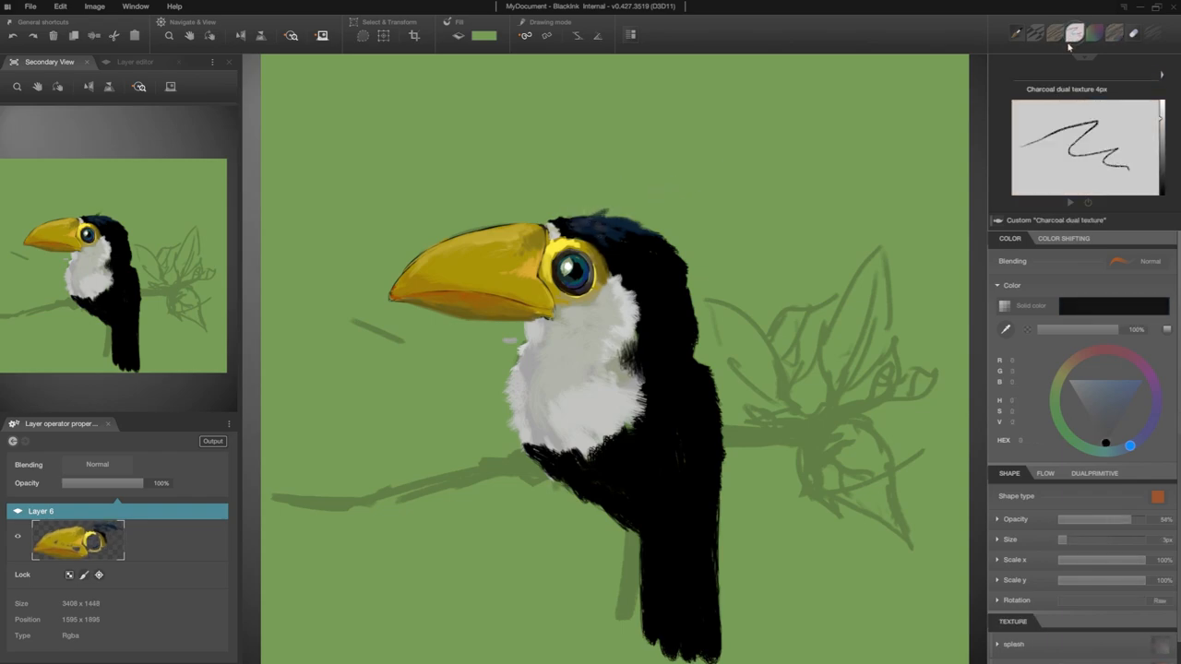
left_click(573, 218)
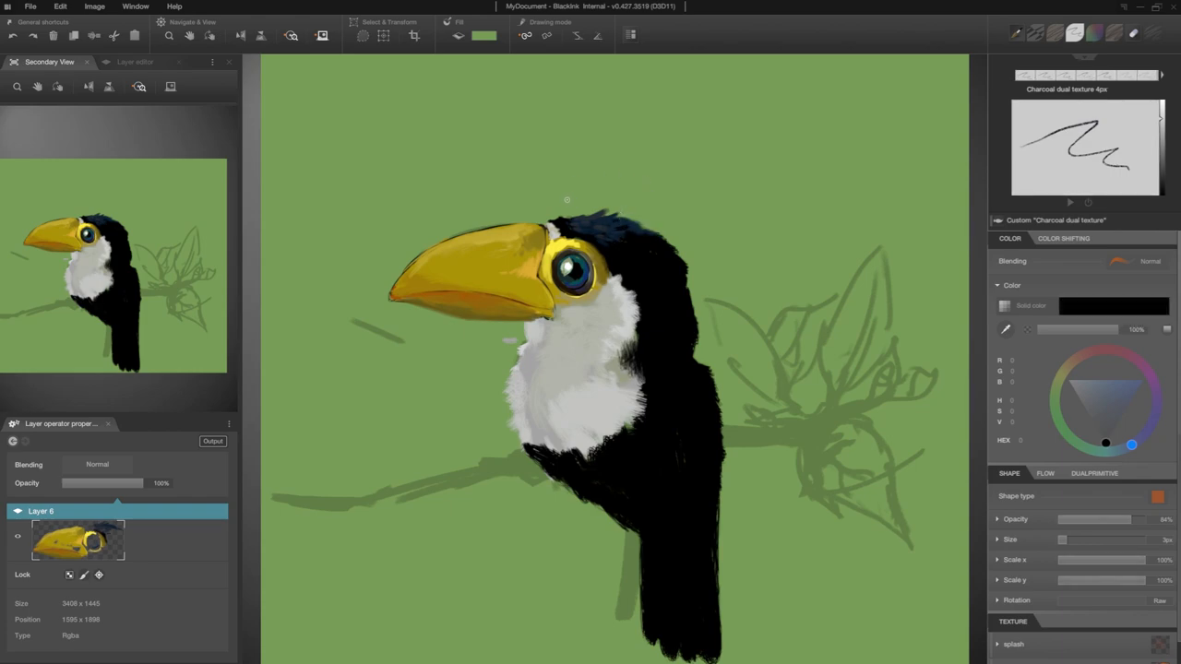
left_click(1109, 430)
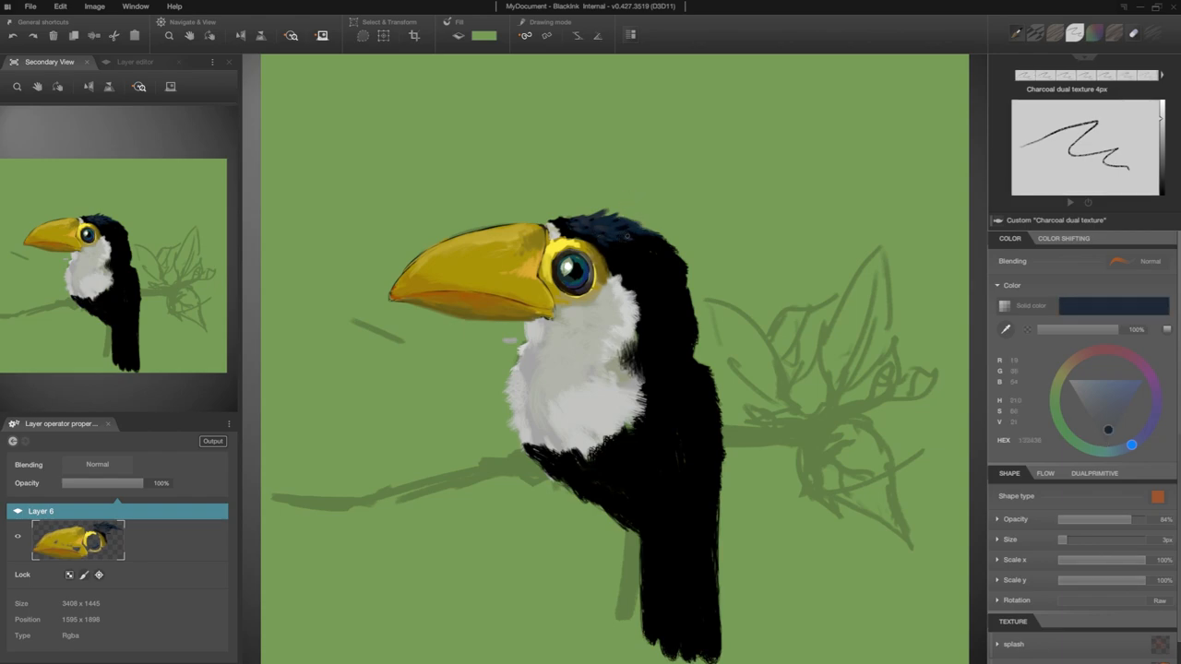
left_click(1078, 393)
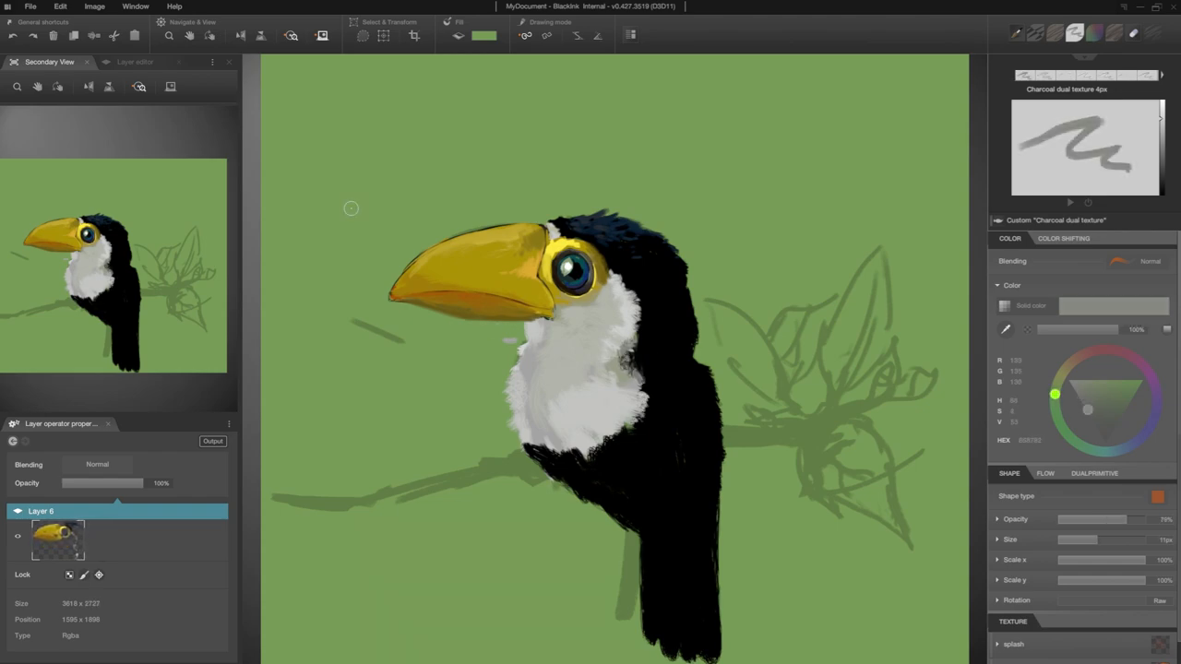
left_click(134, 62)
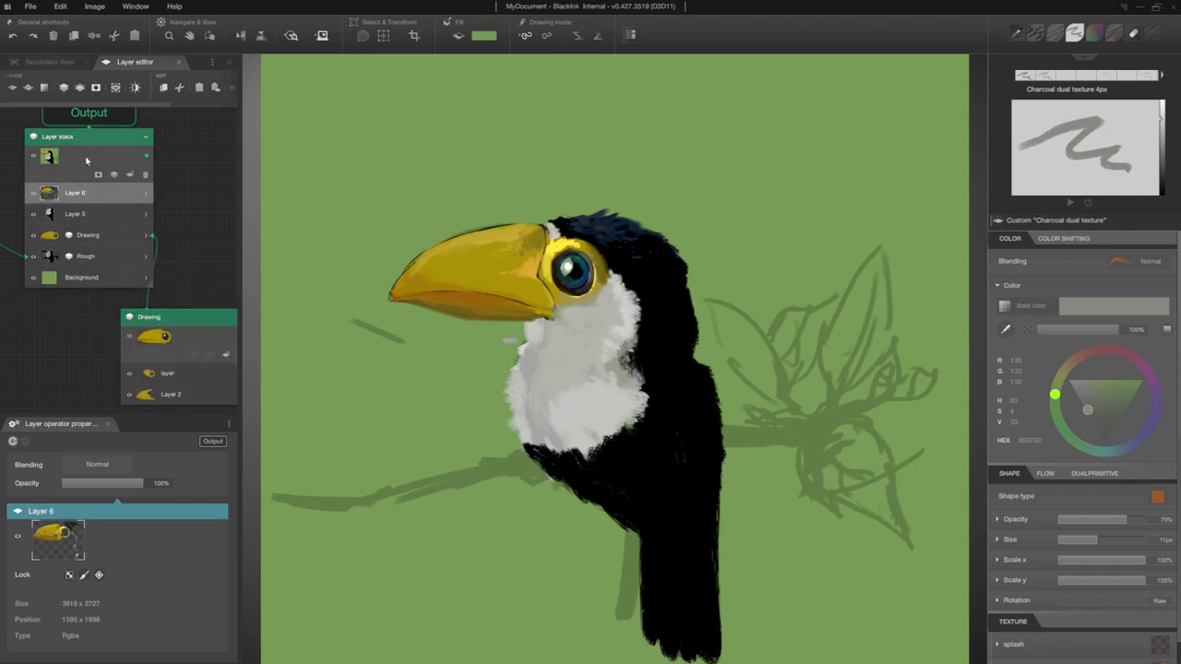
Step: Add Layer 7 and paint soft grey-and-white fluffy feathers over the chest
left_click(164, 87)
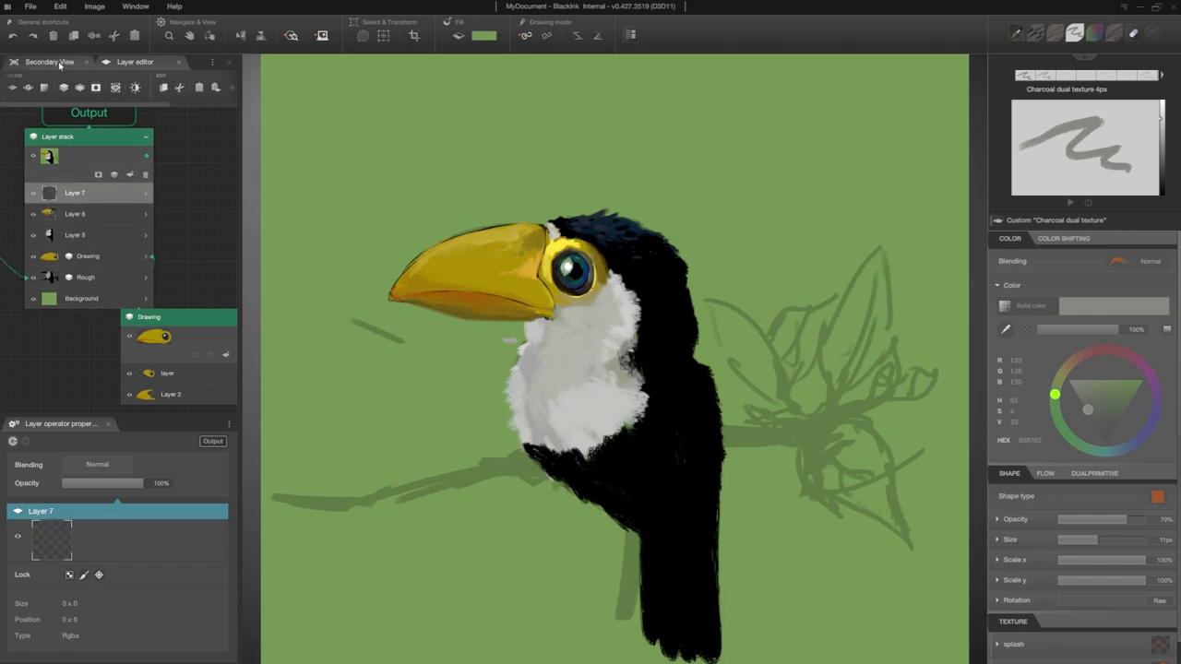
left_click(49, 62)
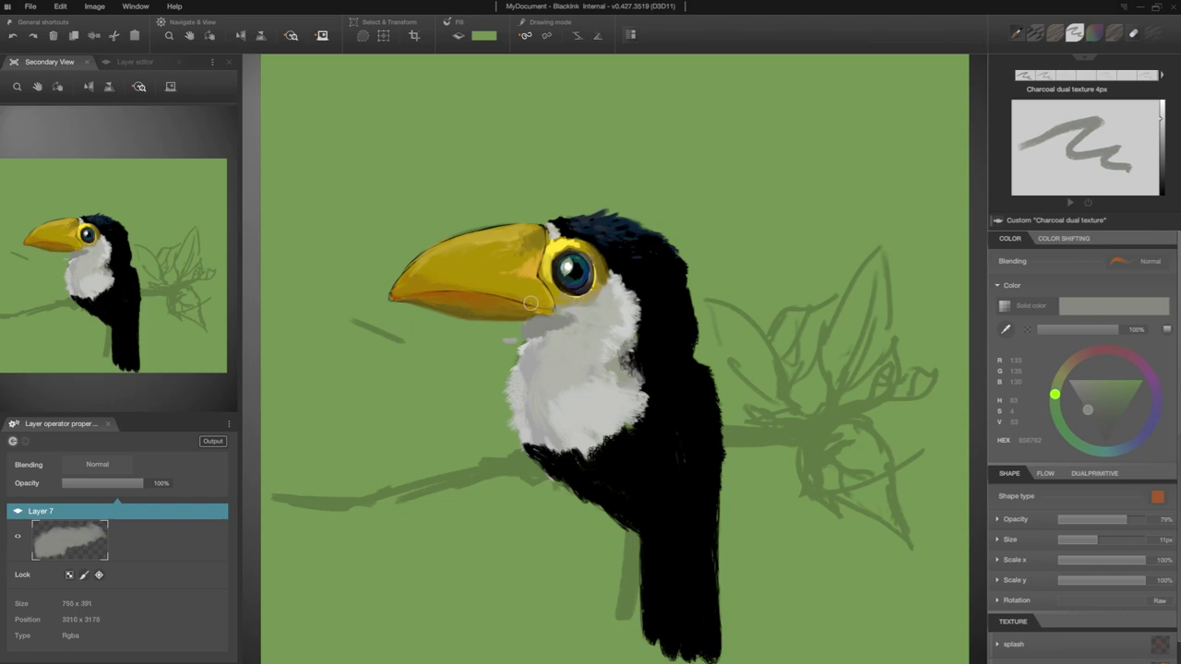
left_click(531, 304)
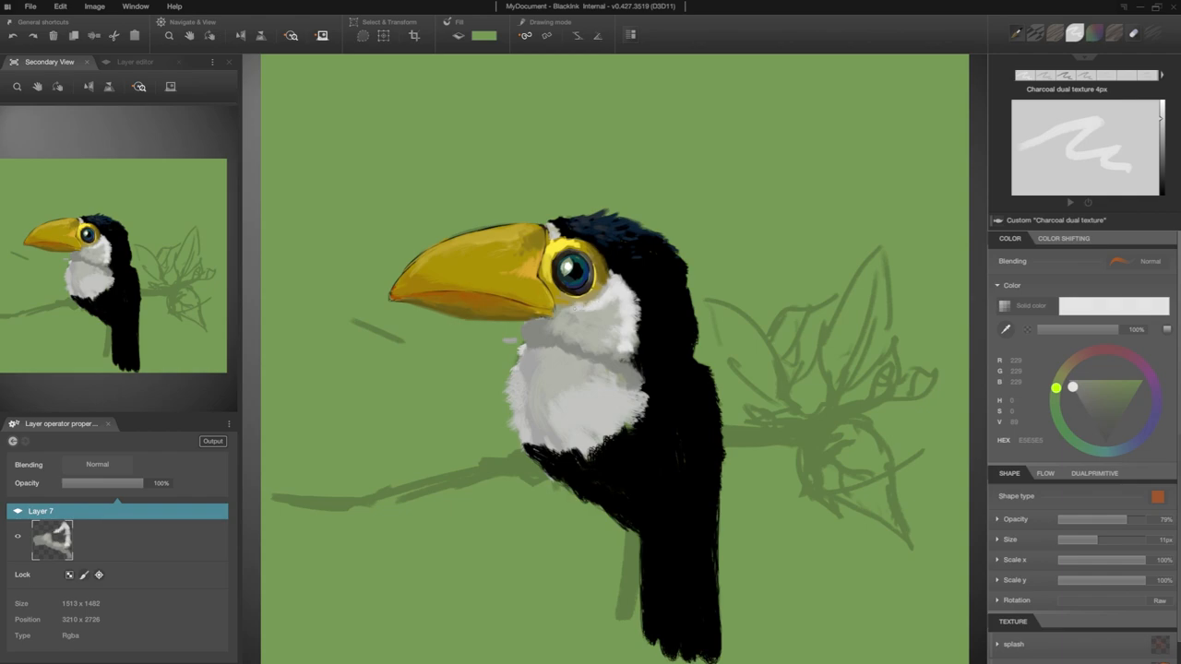
left_click(1074, 386)
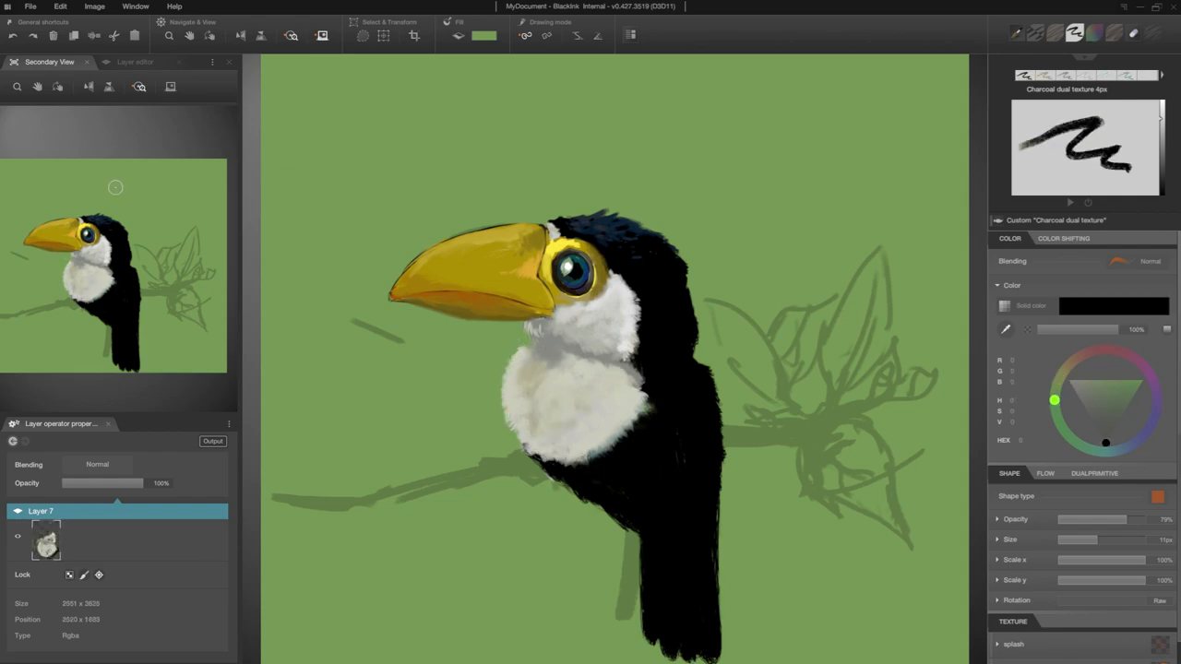
mouse_move(90, 192)
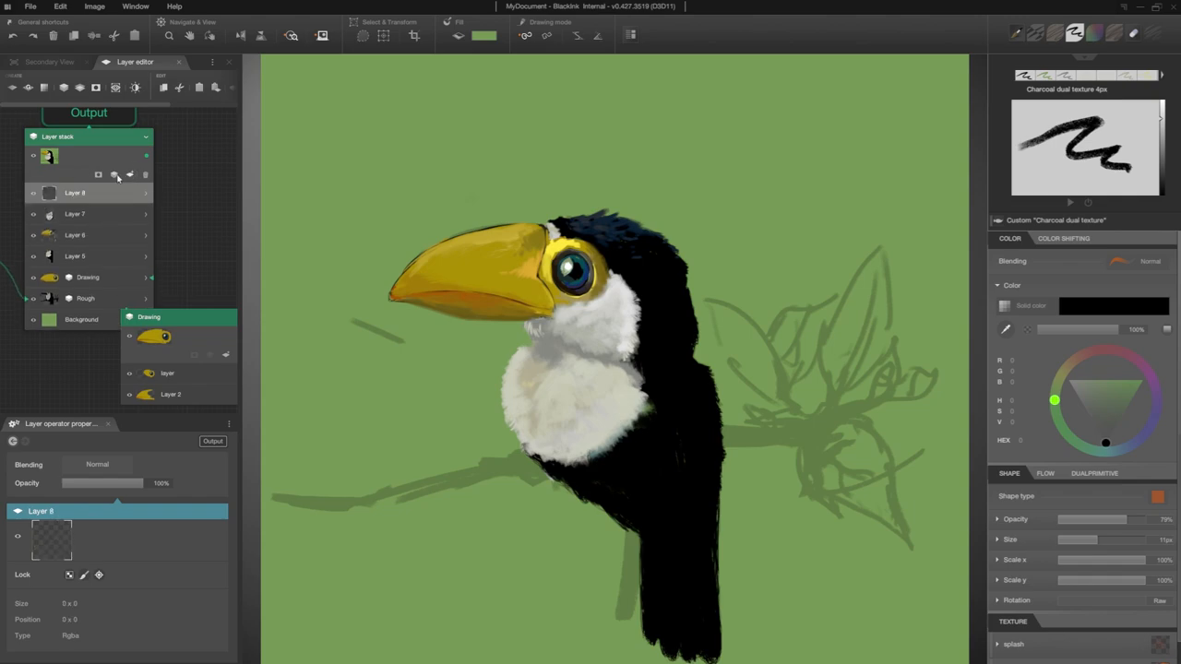
Step: Paint a dark branch with bright green leaves on Layer 8 beneath the toucan
left_click(48, 62)
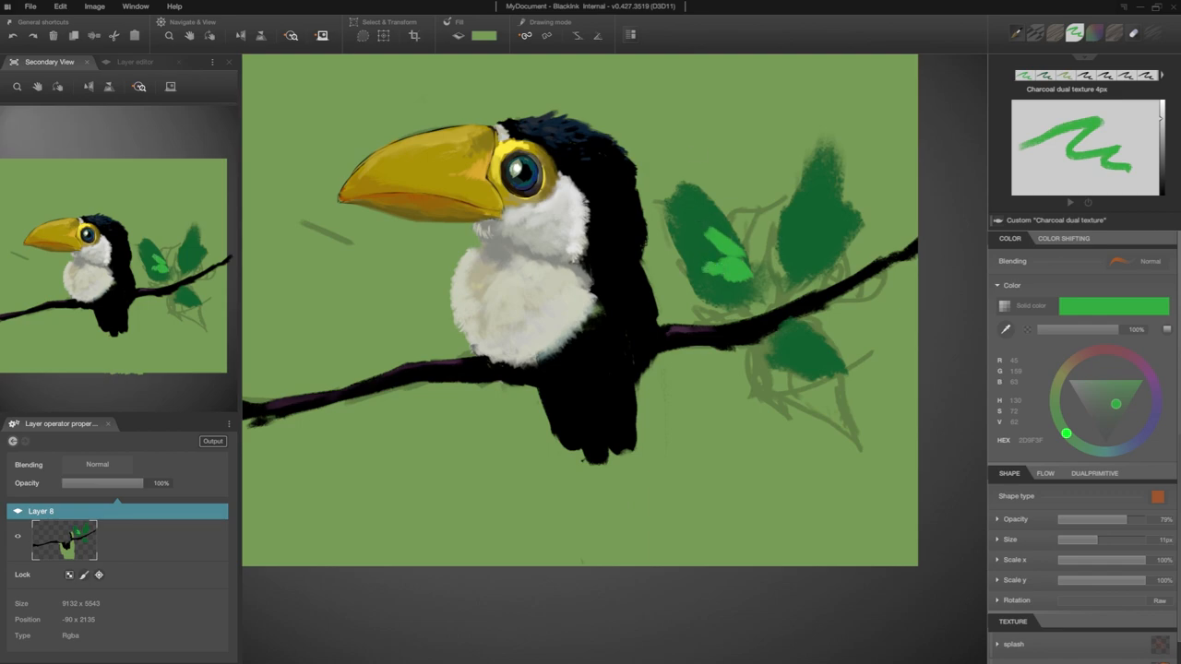
left_click(133, 62)
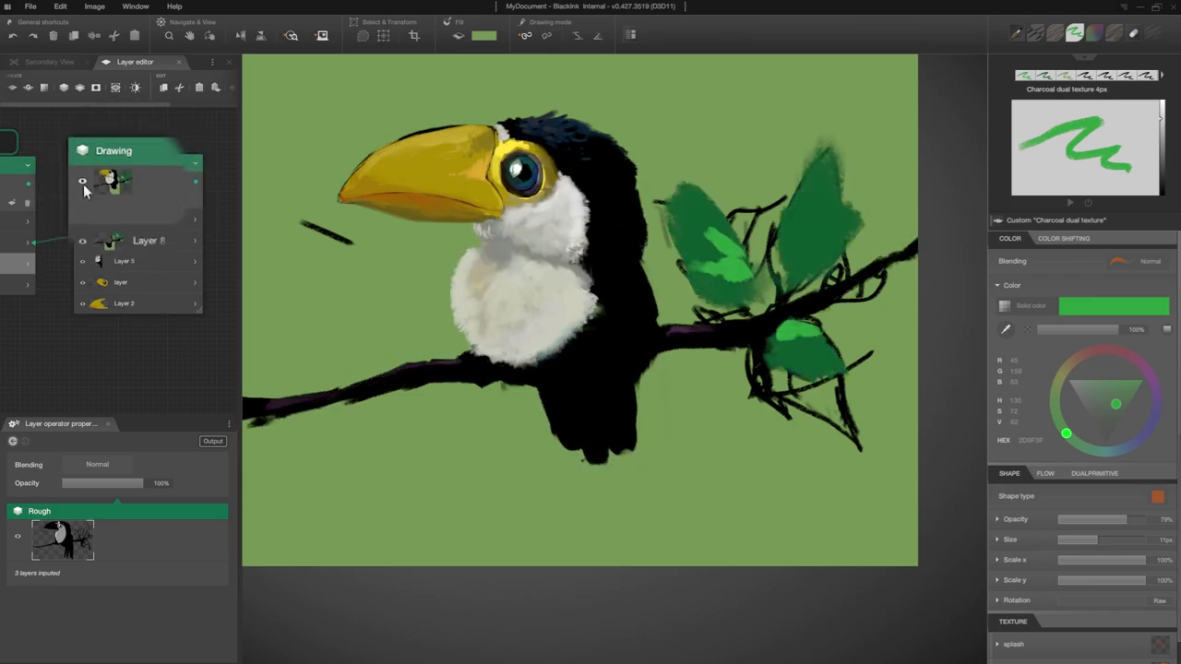
Step: Move the painted layers into the Drawing stack and outline the leaves and twigs in dark
left_click(195, 162)
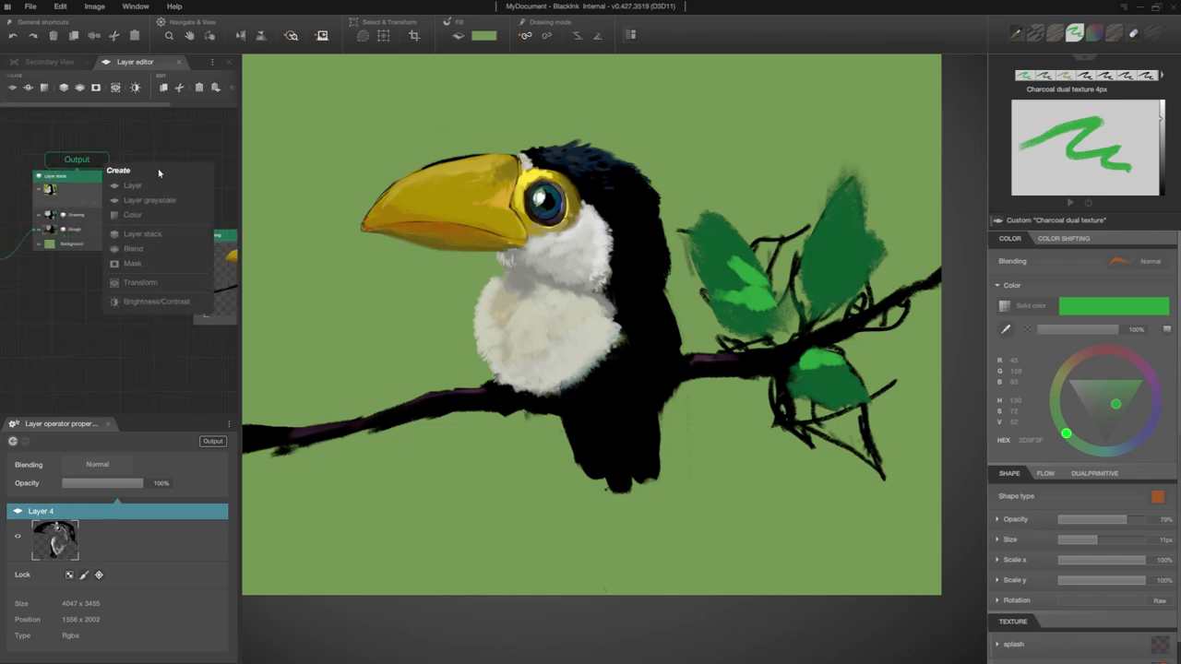
left_click(143, 234)
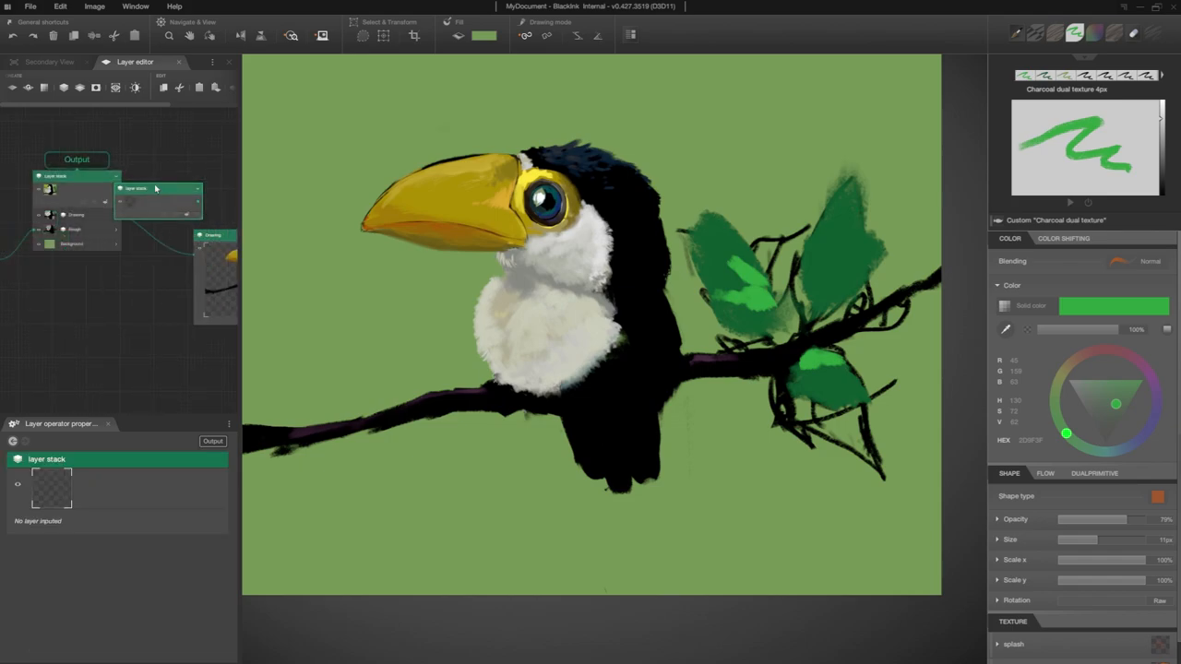
Step: Name the new stack Final, rearrange the node graph, and toggle Sketch and Background visibility
left_click_drag(156, 189, 180, 157)
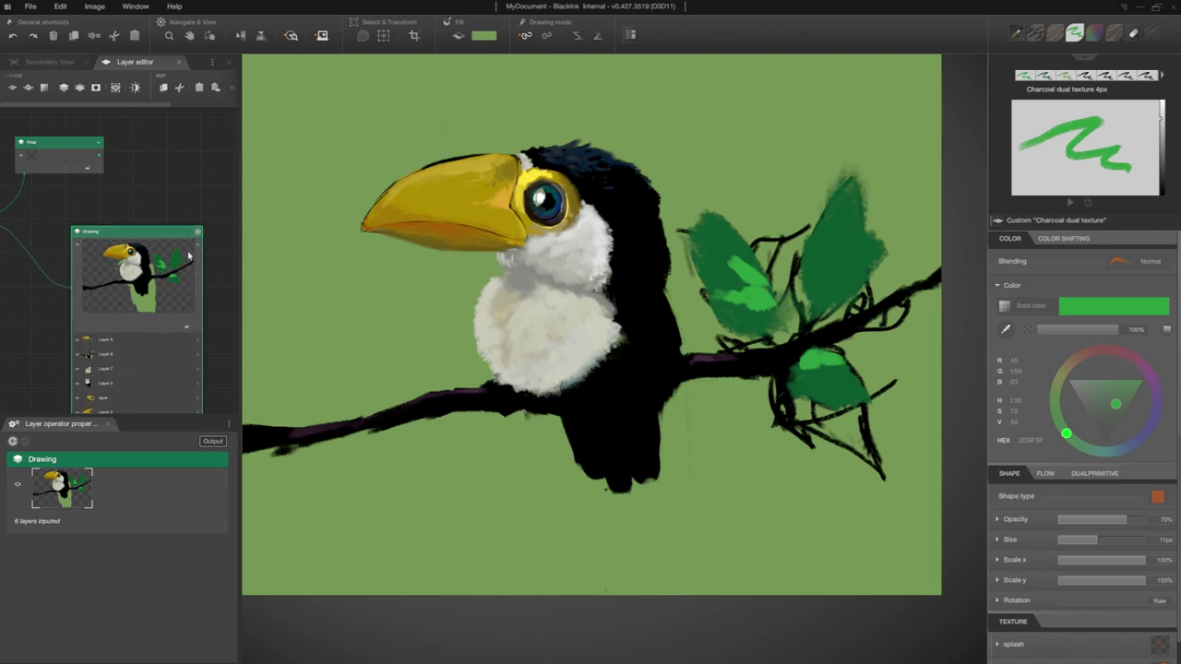
left_click(138, 307)
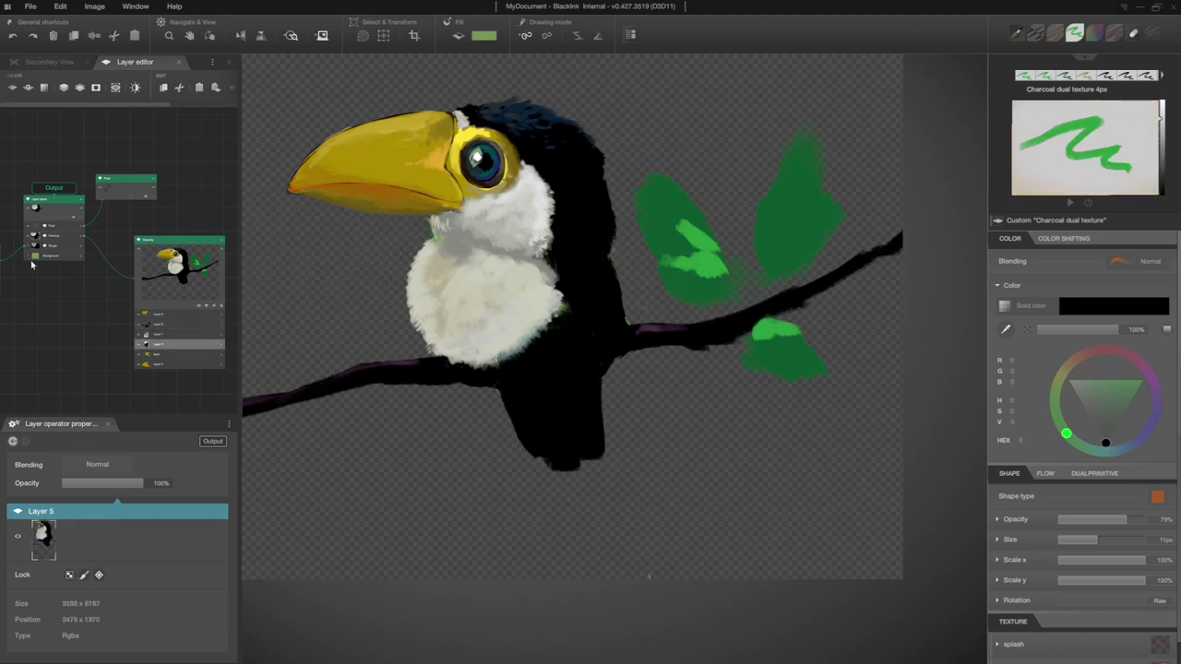
left_click(34, 255)
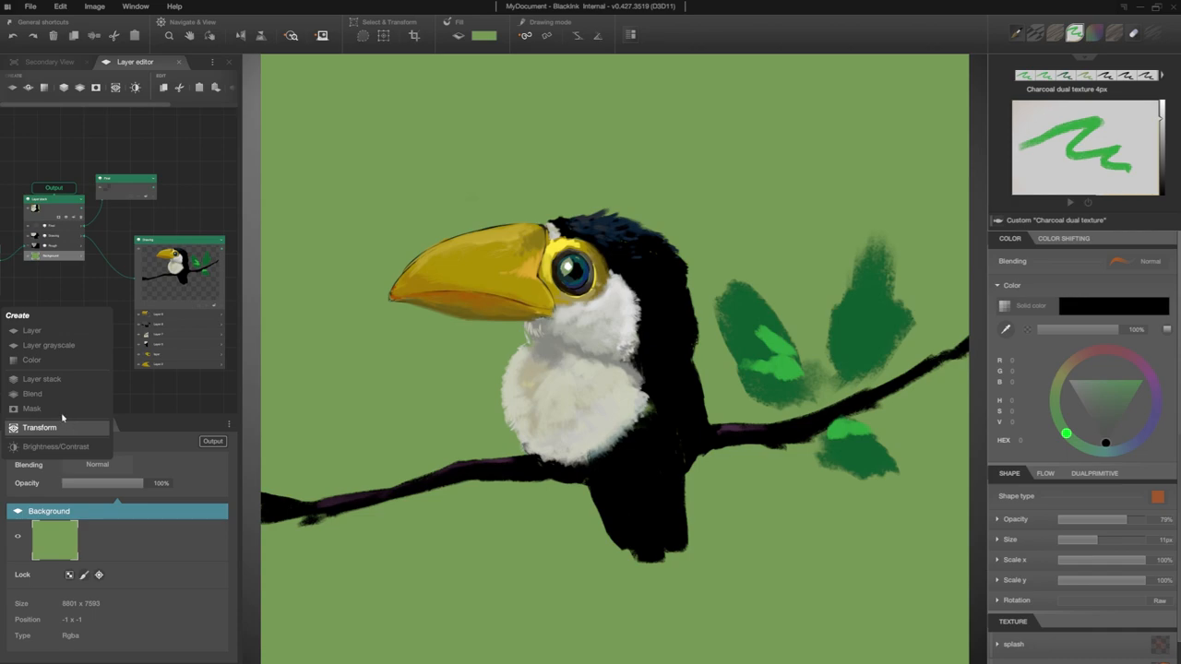
Step: Add a dark brown solid color backdrop layer and a new empty Layer 1 in Final
left_click(32, 360)
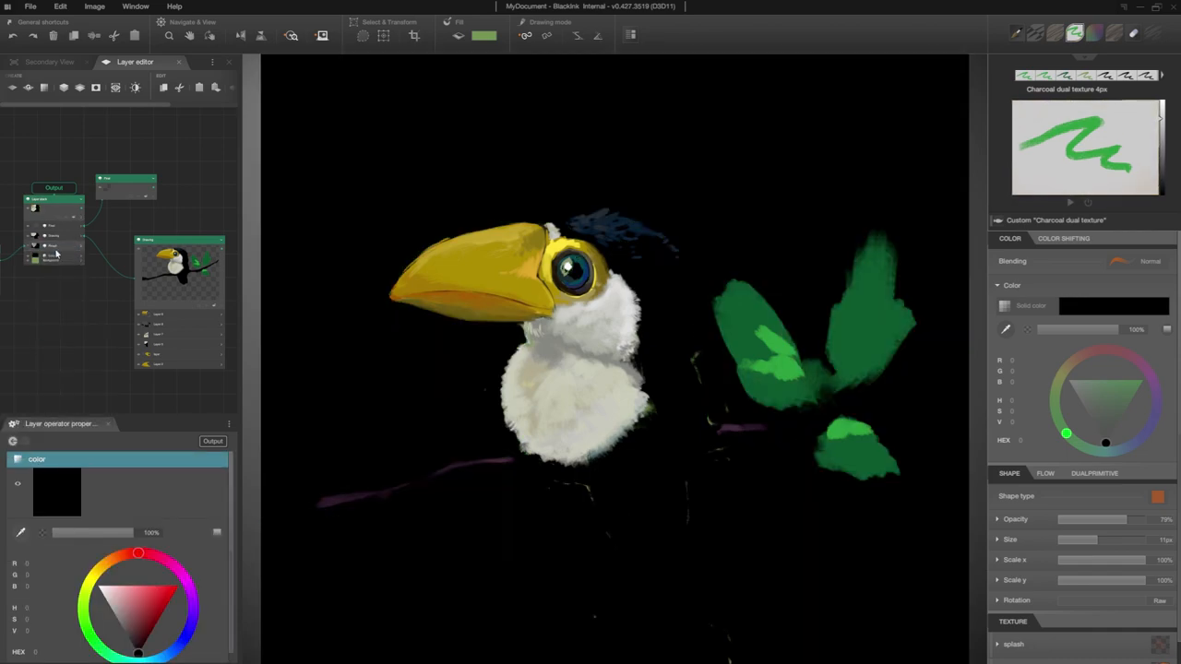
left_click(1056, 33)
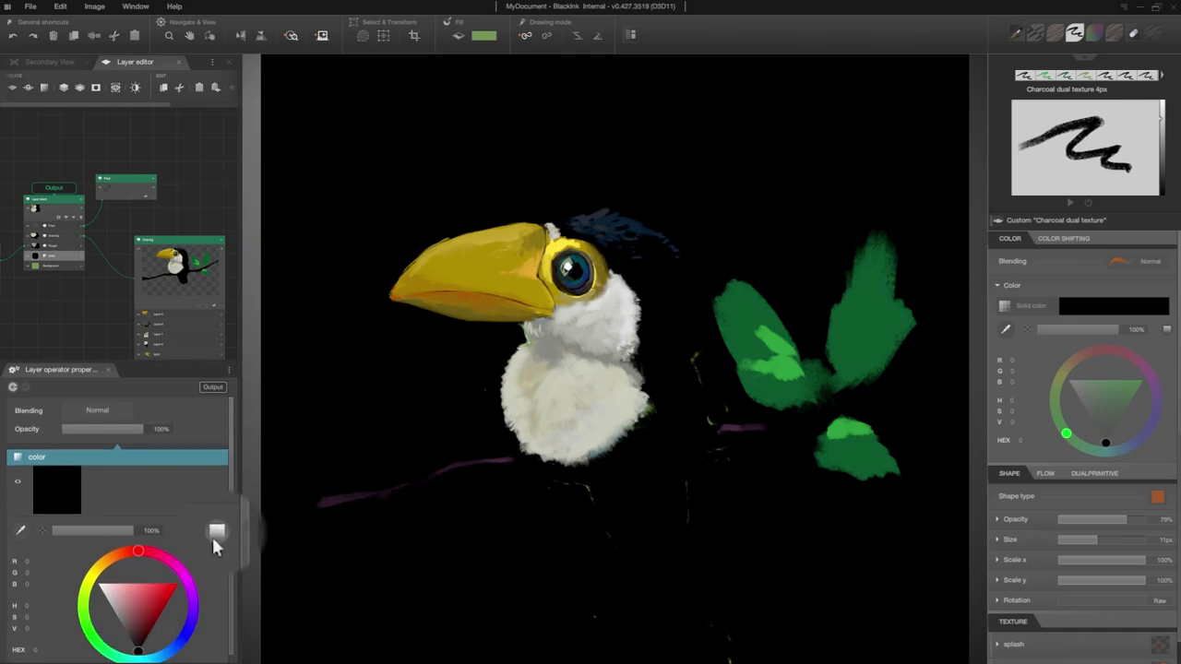
left_click(216, 532)
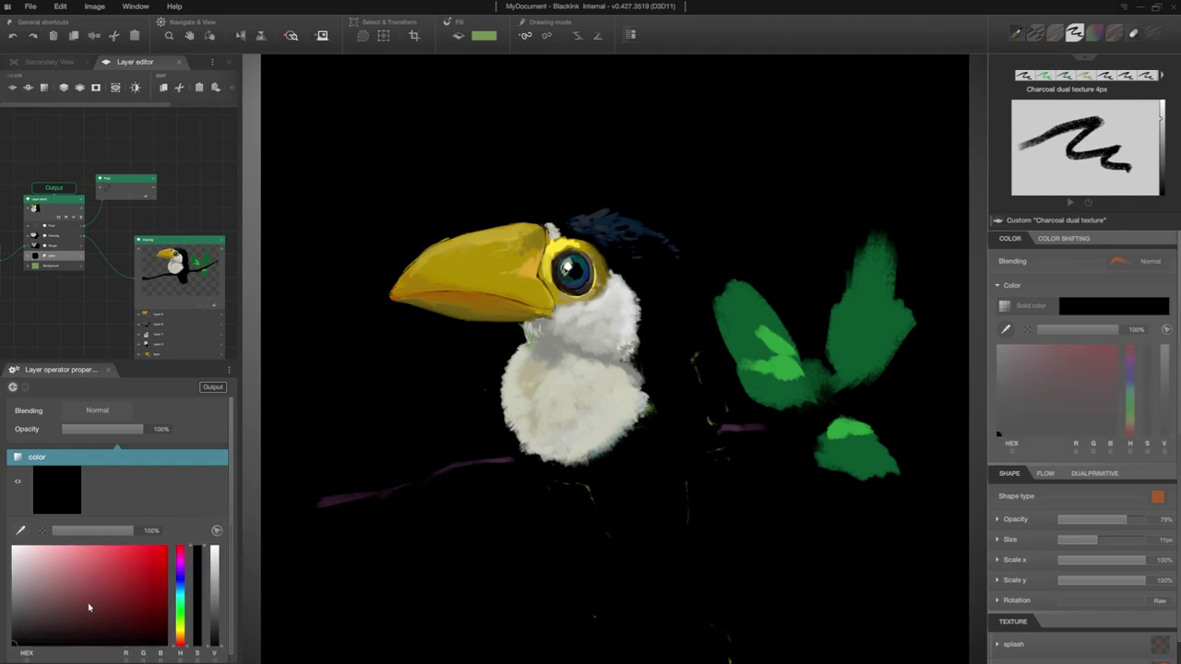
left_click(64, 611)
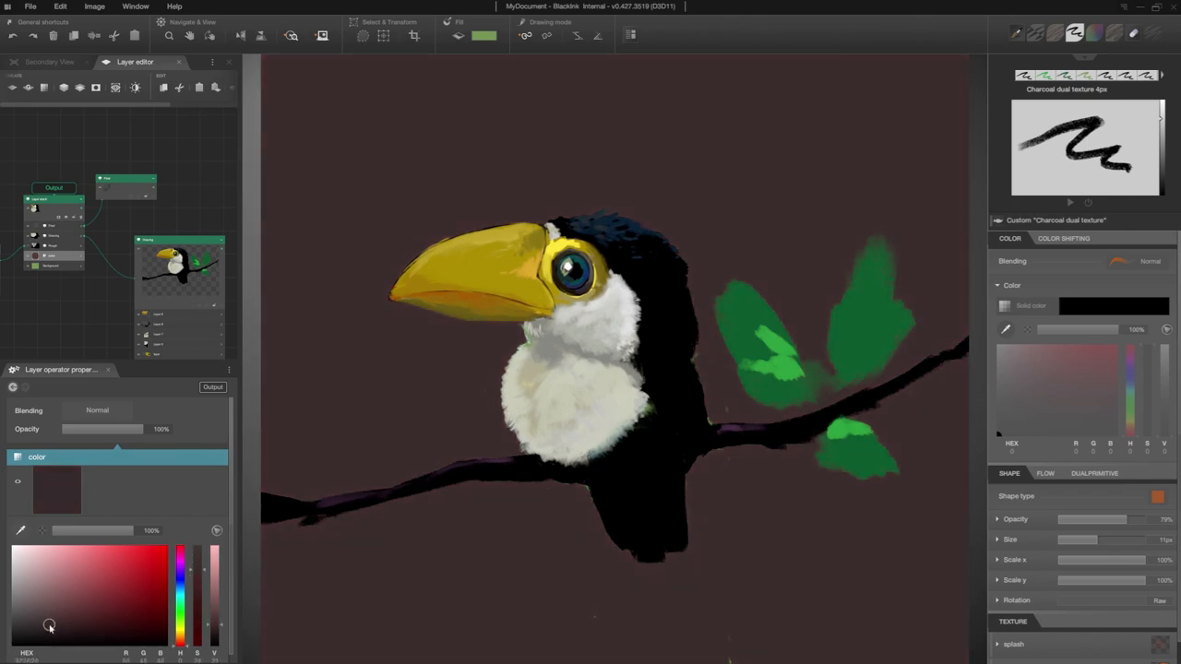
left_click(127, 185)
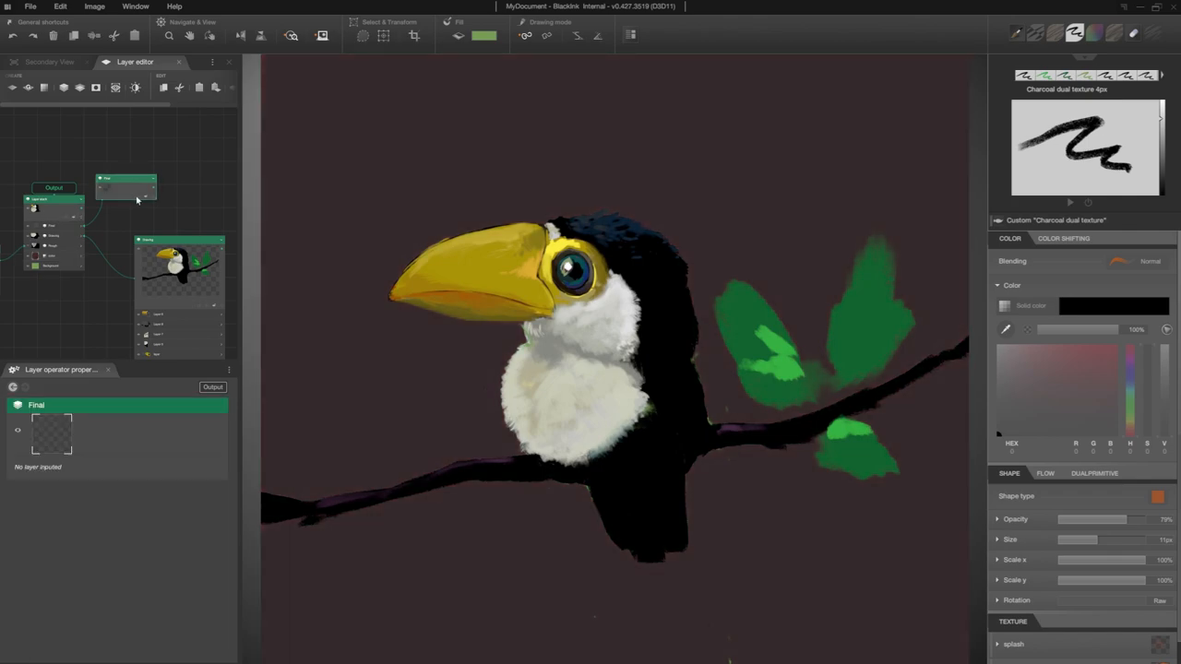
left_click(125, 192)
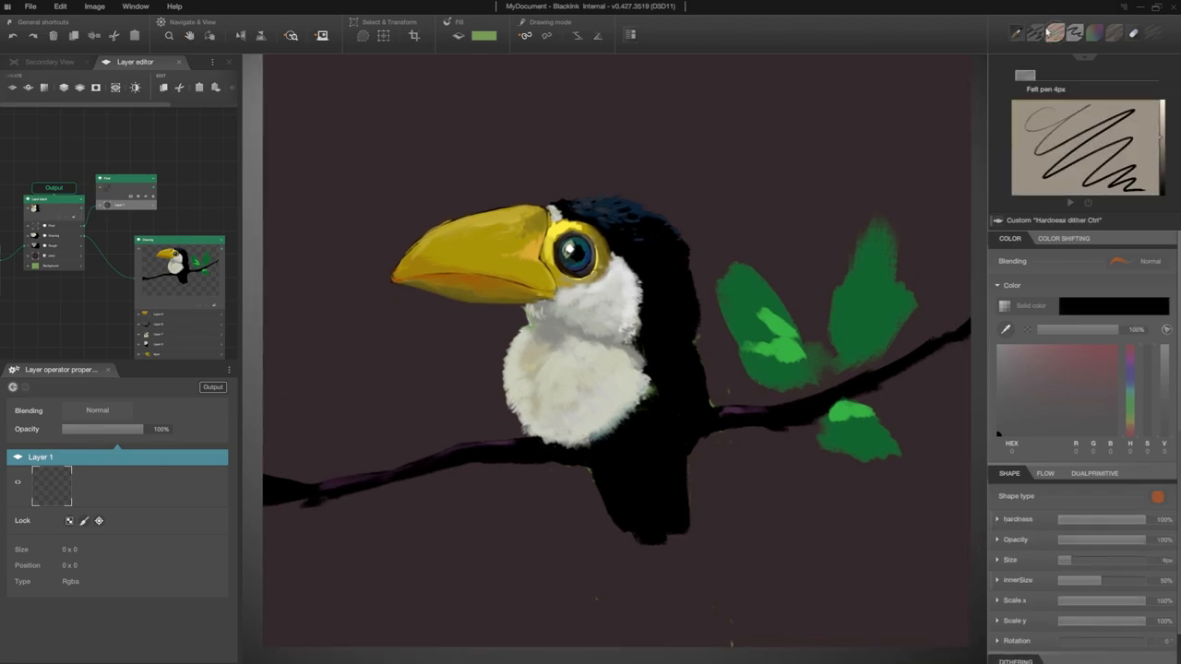
Step: Paint pale feather strokes and a brighter eye highlight on Final's Layer 1 with Felt pen
left_click(1005, 376)
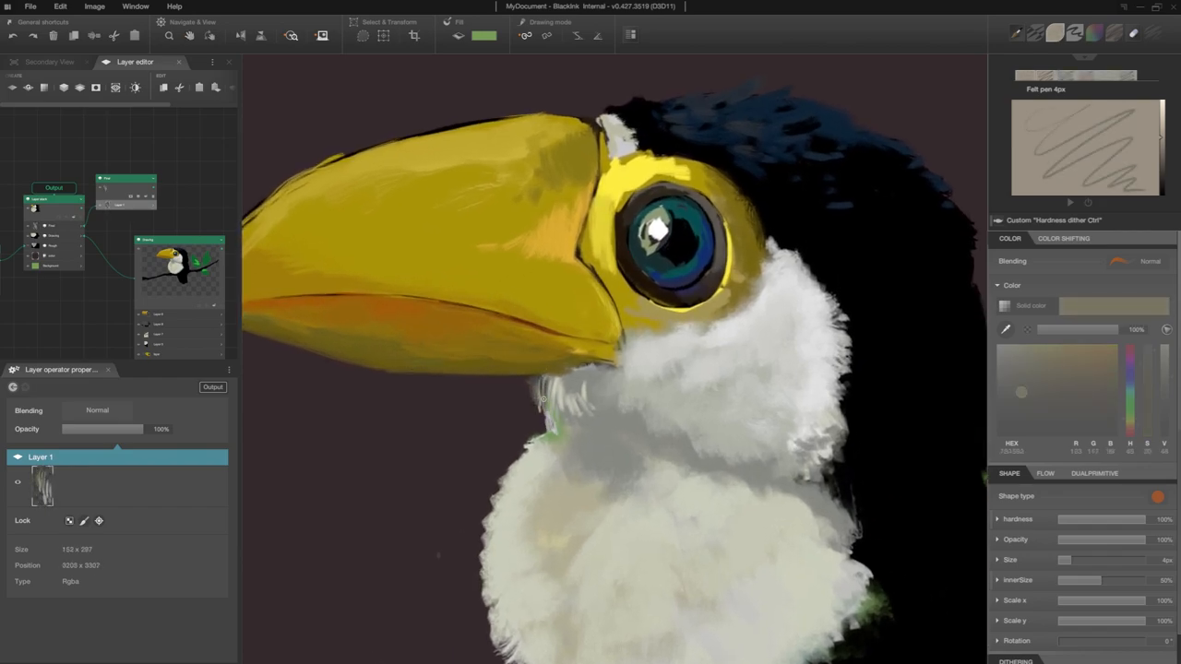
left_click(49, 62)
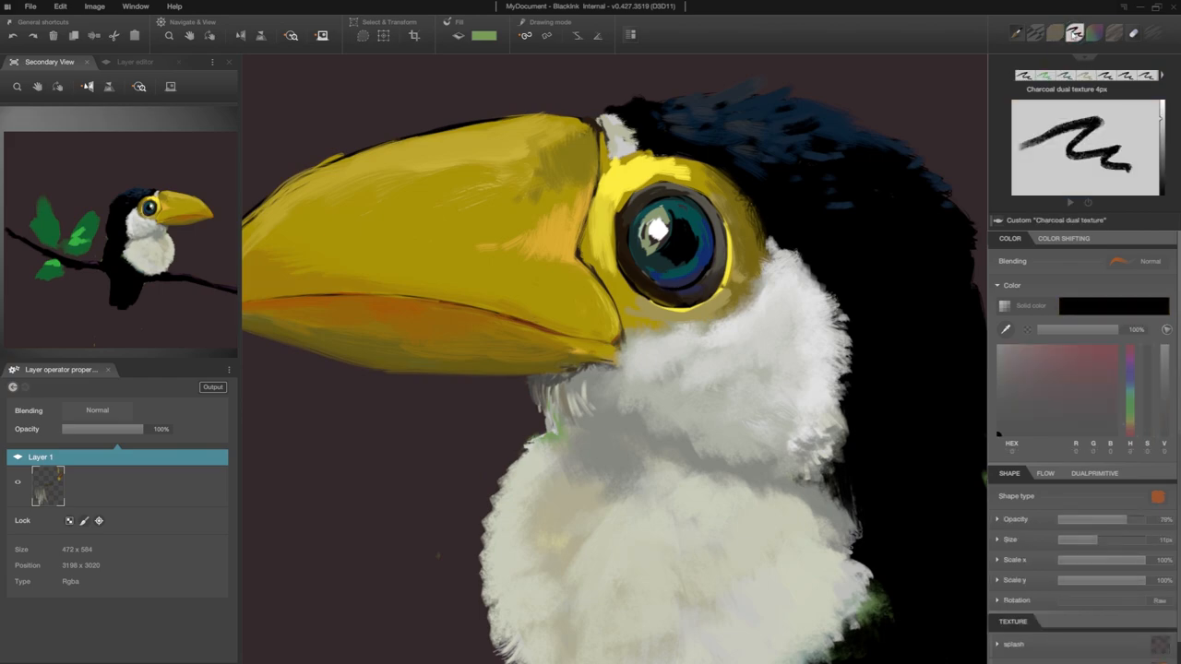
left_click(1098, 362)
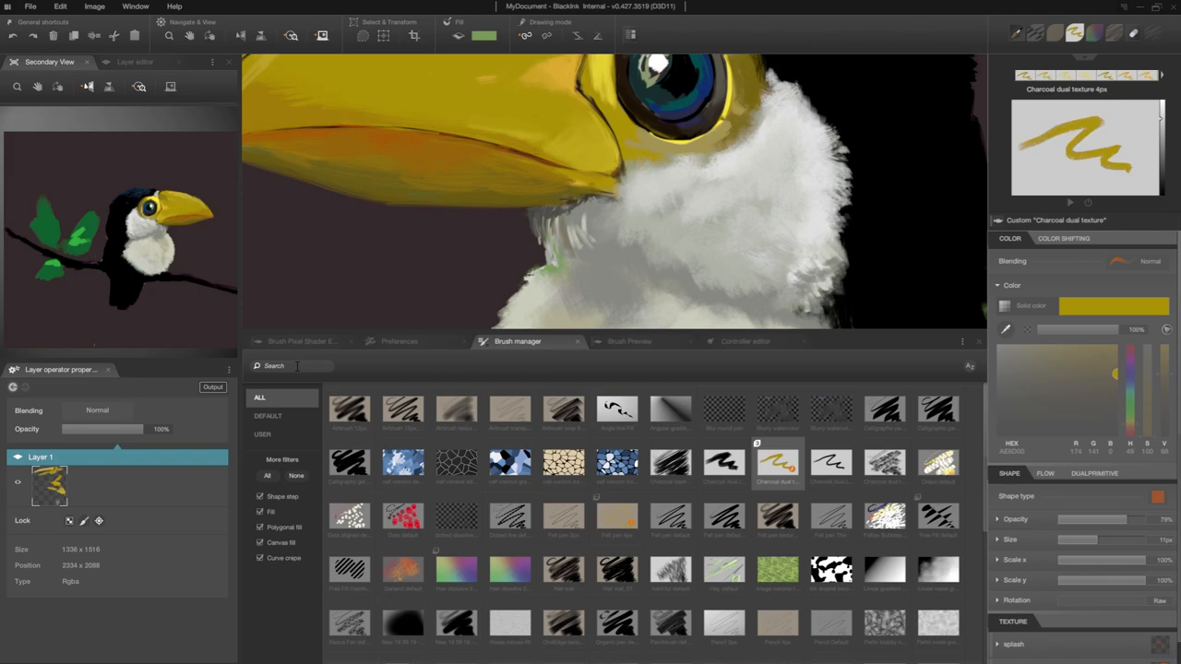
Step: Search brushes for 'wa' and load the Watercolor inv load matiere G2 brush
type("wat")
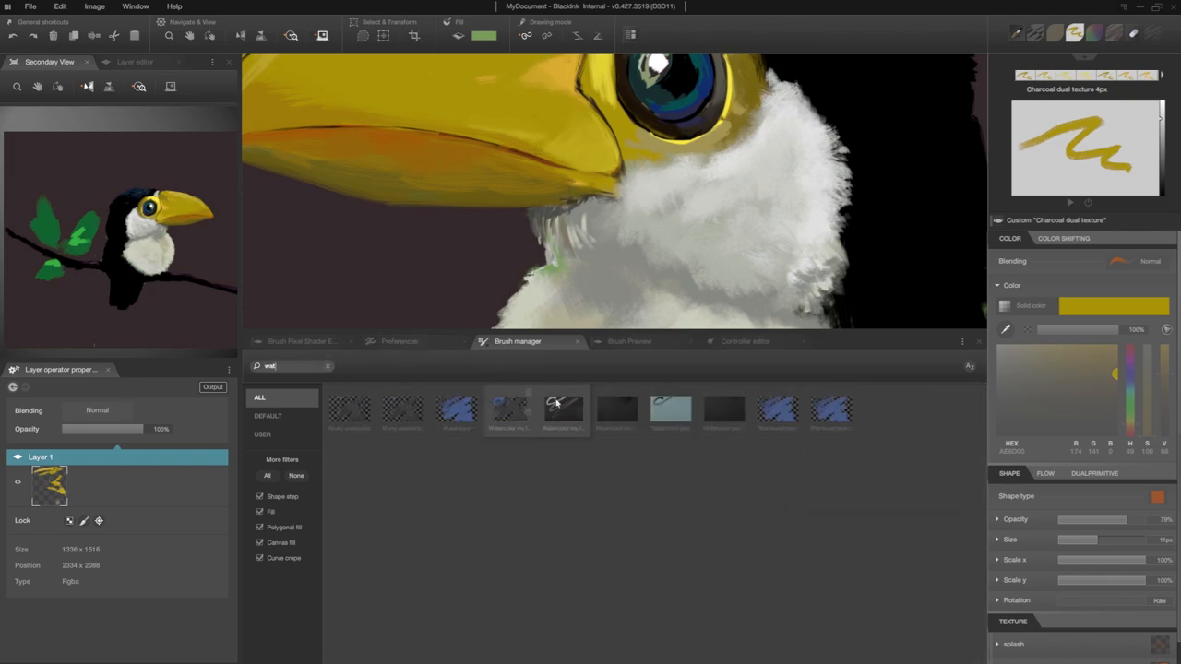
mouse_move(616, 410)
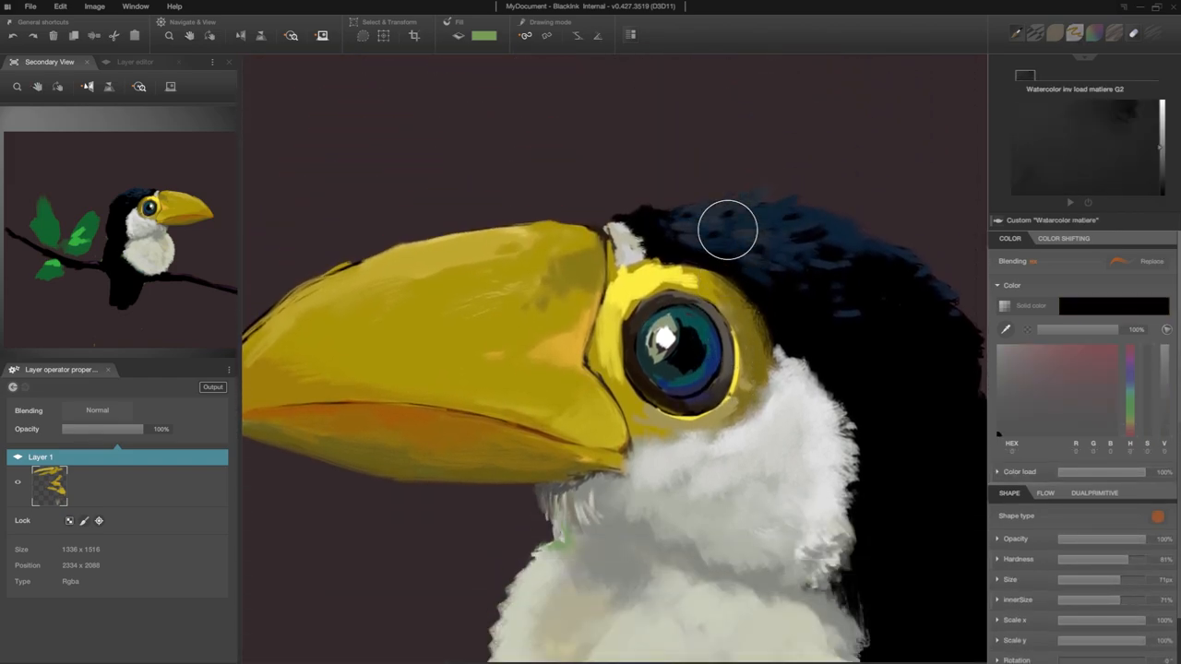
left_click(1004, 305)
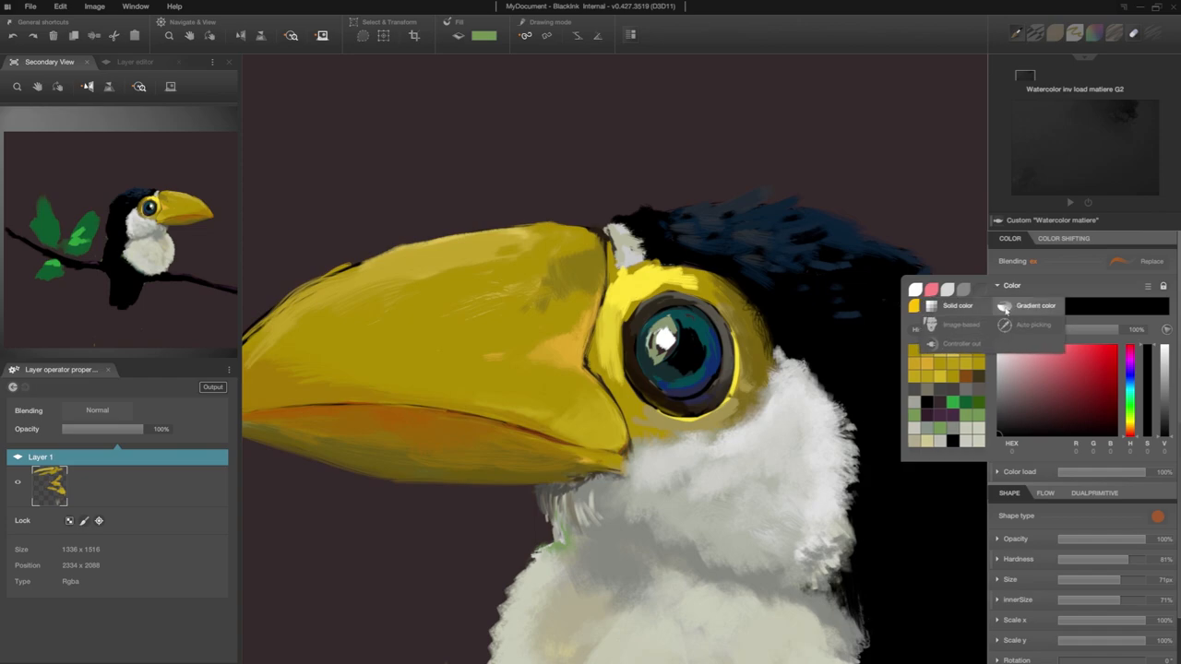
Step: Keep Solid color mode on the watercolor pen for bright yellow beak and eye glazes
left_click(1034, 325)
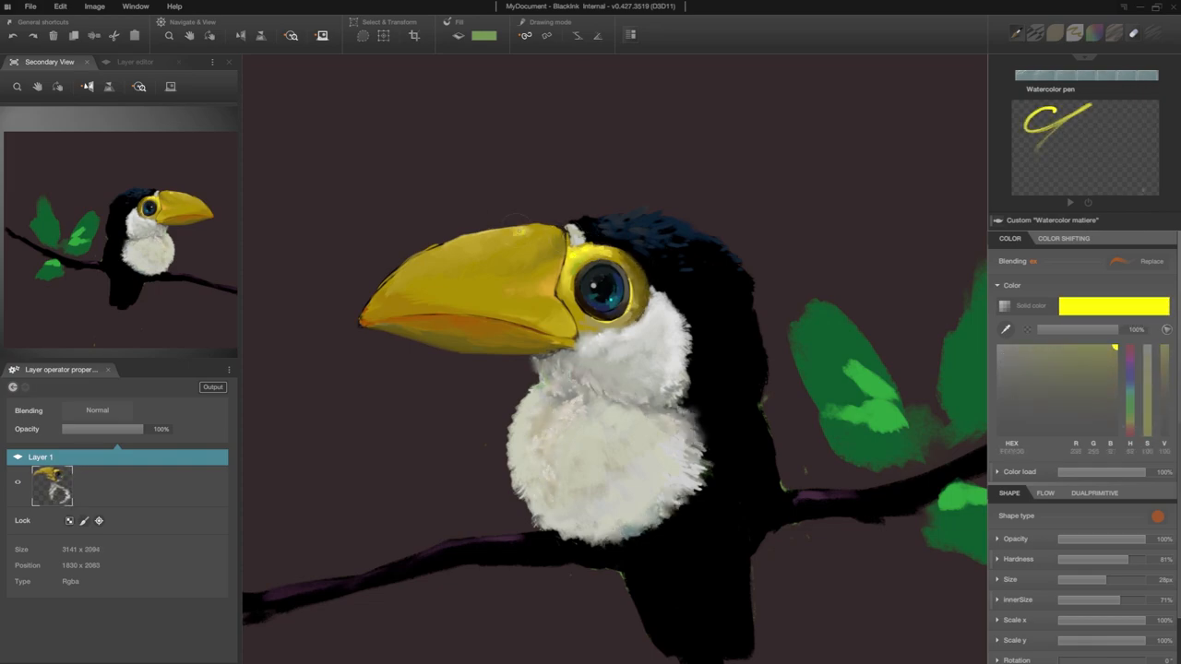
Step: Add Layer 9 for the yellow beak glow and set its blending to Color Dodge
left_click(134, 61)
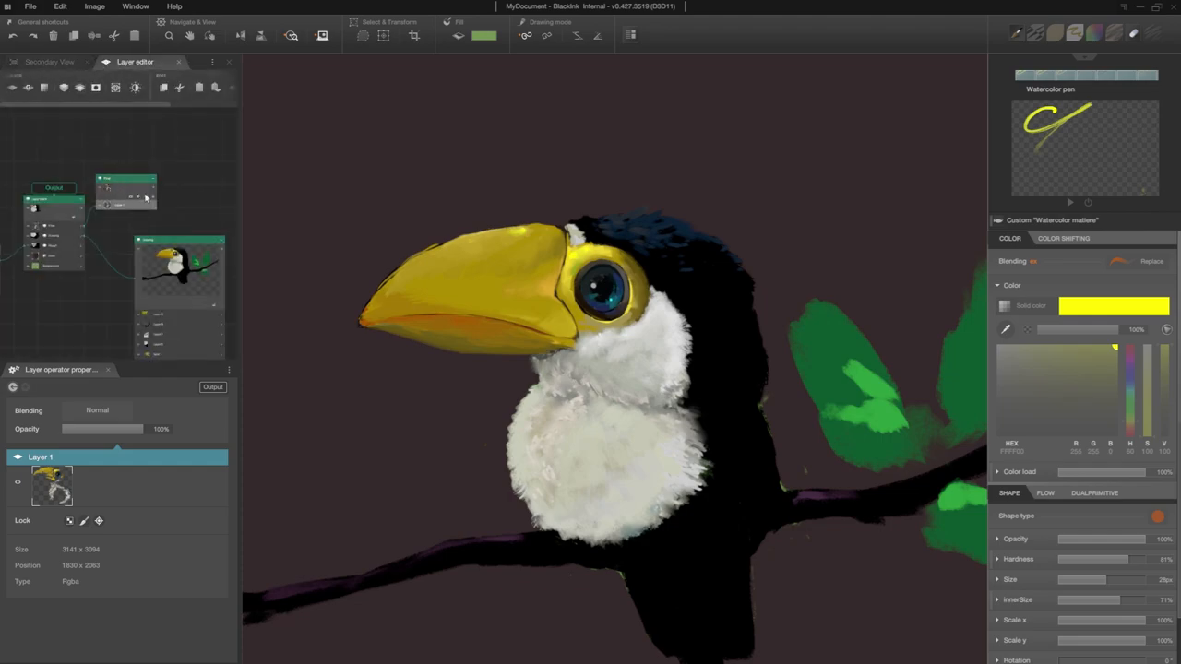
left_click(49, 62)
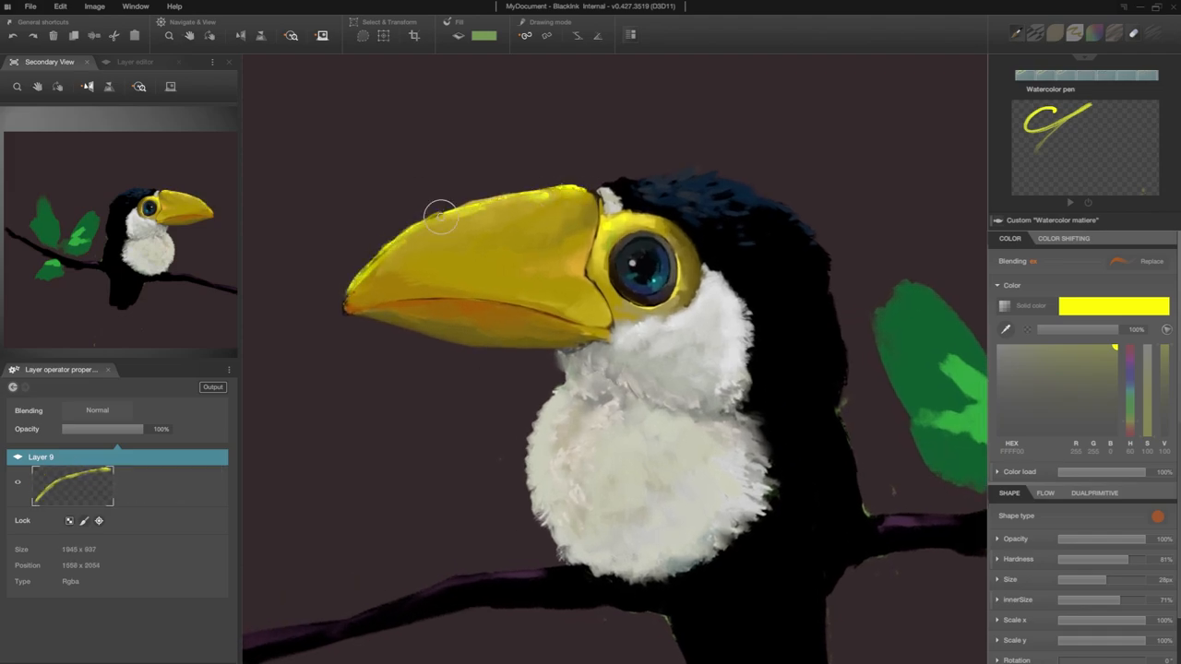
left_click(97, 410)
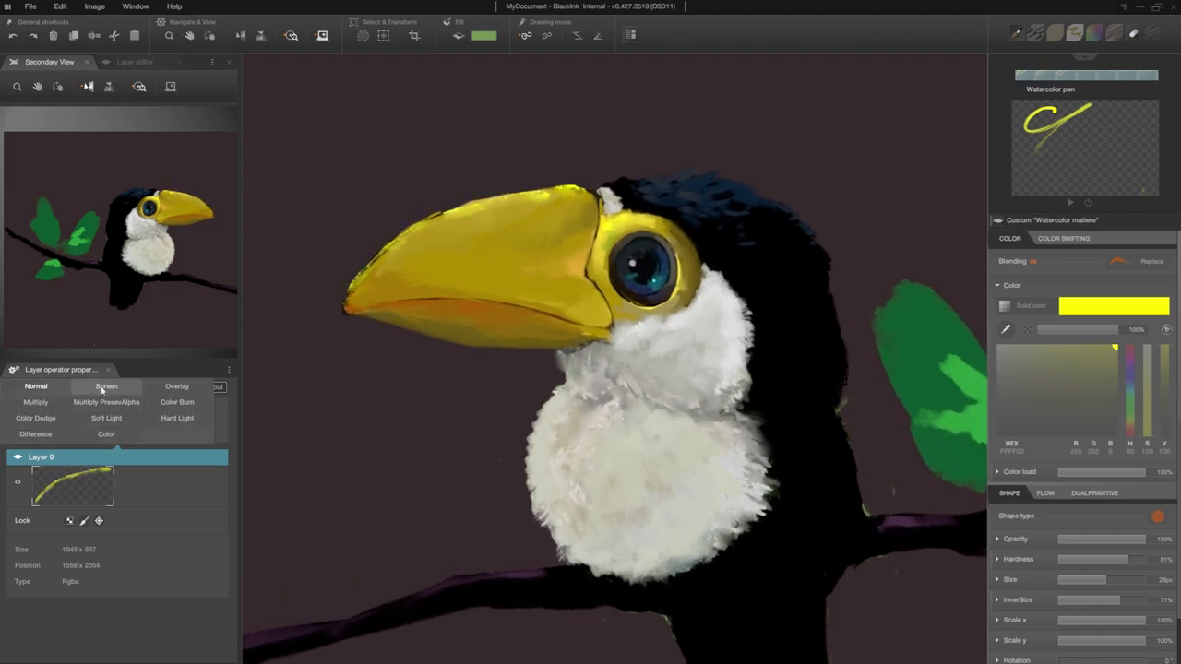
left_click(106, 401)
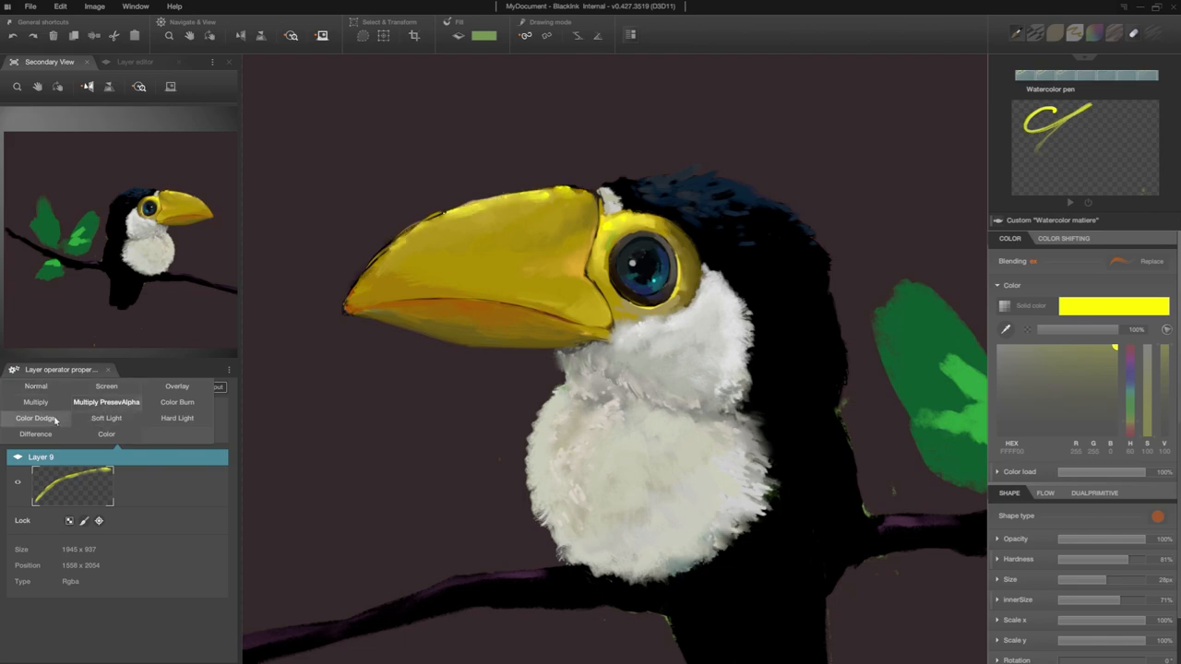
left_click(35, 418)
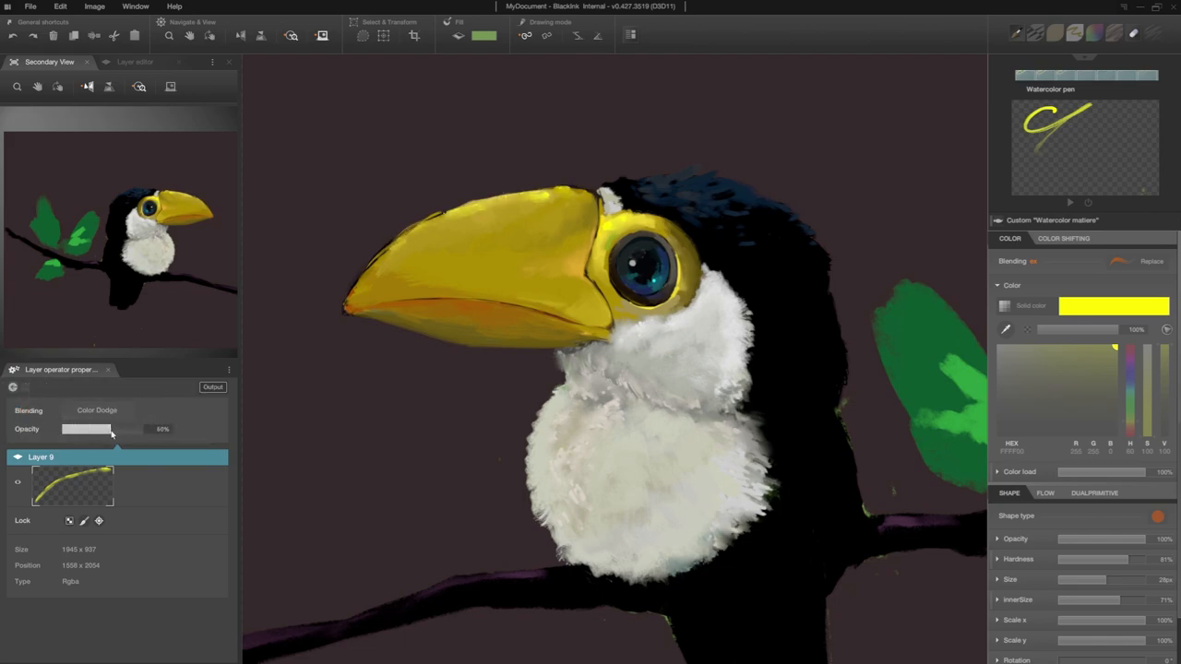
Step: Lower the glow layer opacity to 60% and pick near-black for the charcoal outlines
left_click(135, 62)
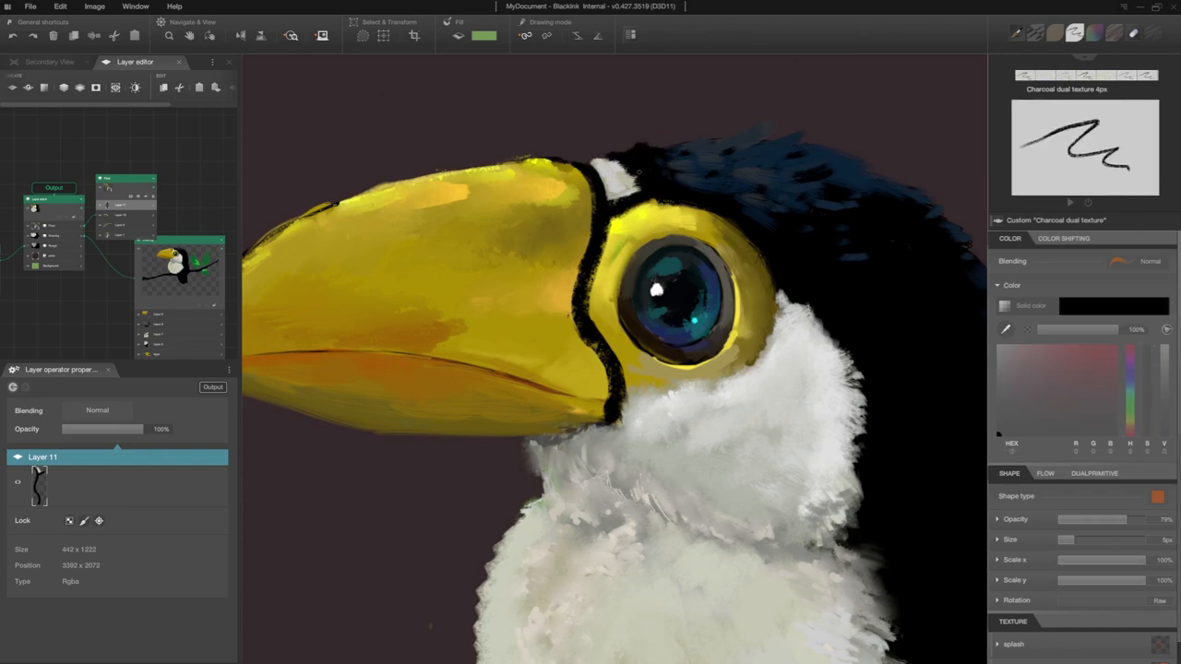
left_click(1103, 381)
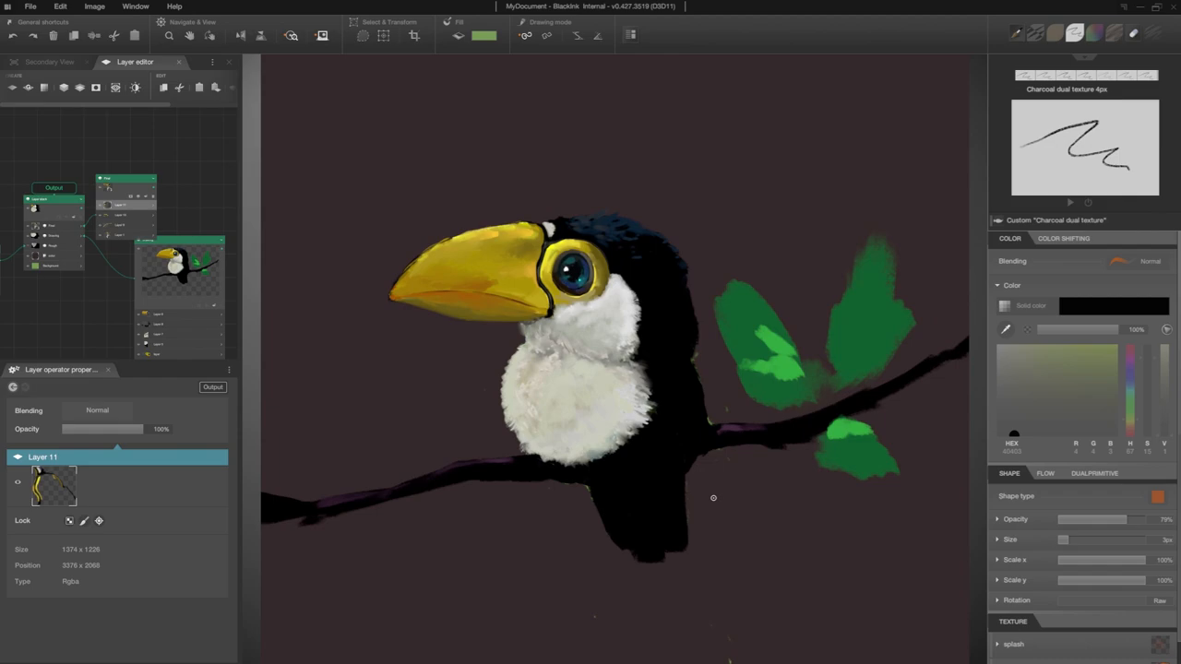
mouse_move(652, 350)
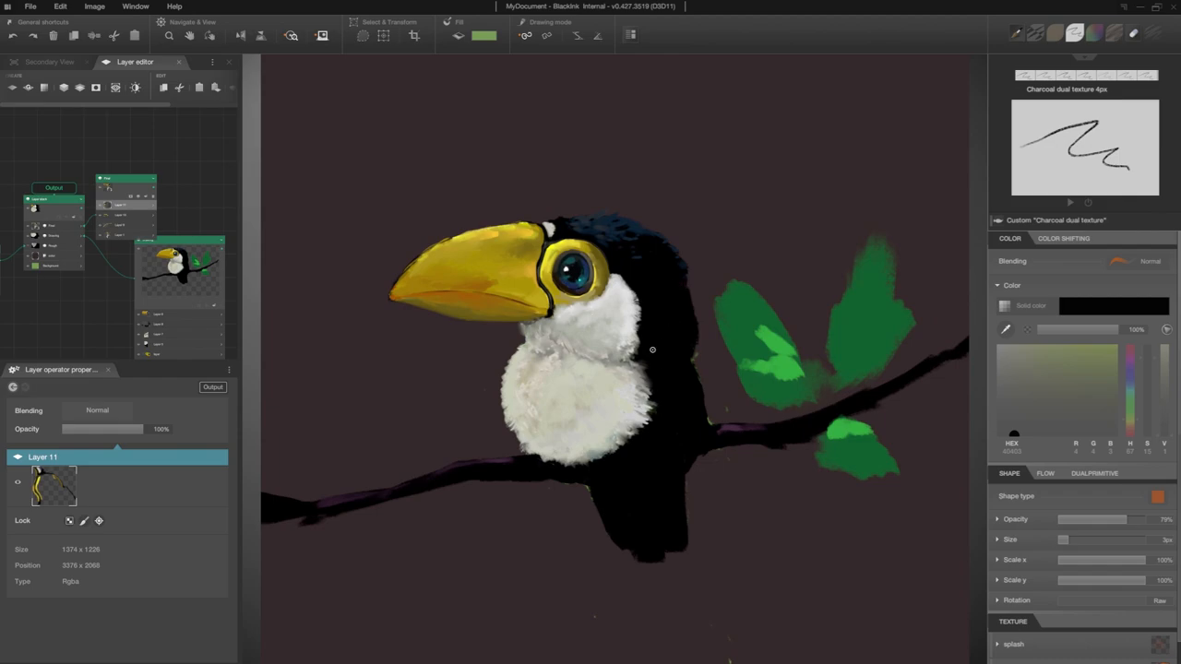